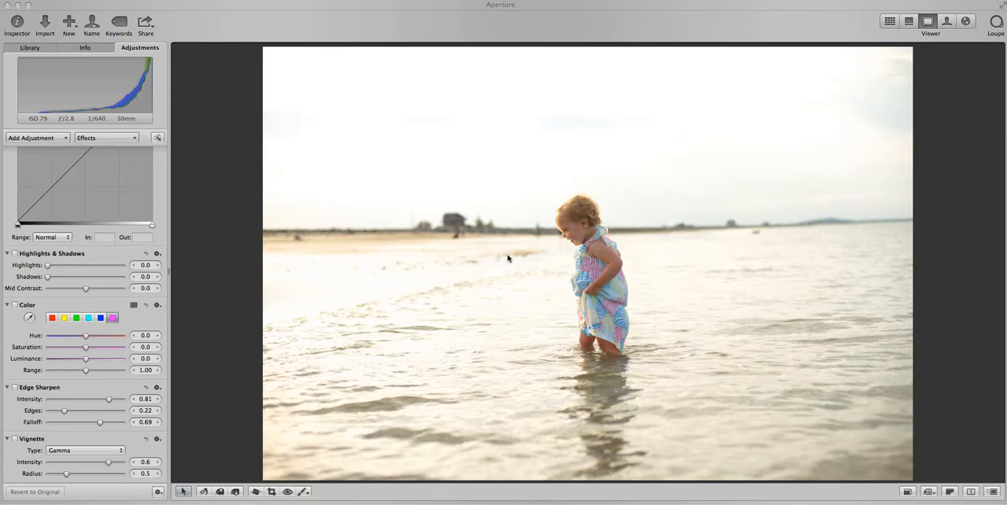
pyautogui.moveTo(799, 457)
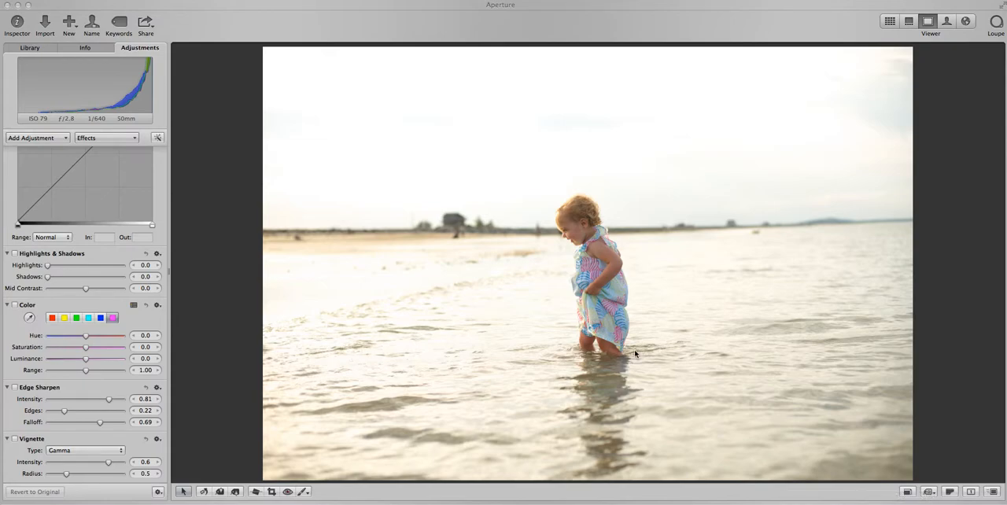
pyautogui.moveTo(638, 348)
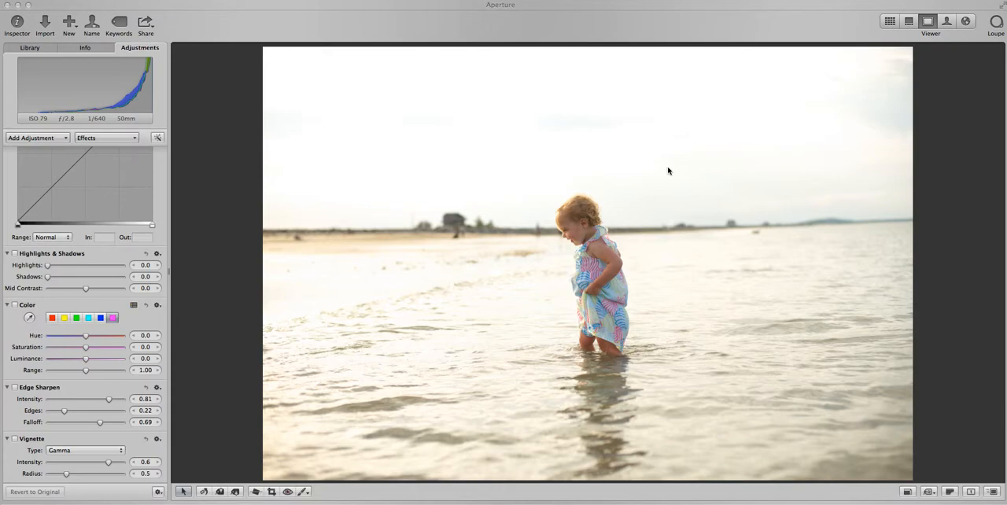
pyautogui.moveTo(790, 195)
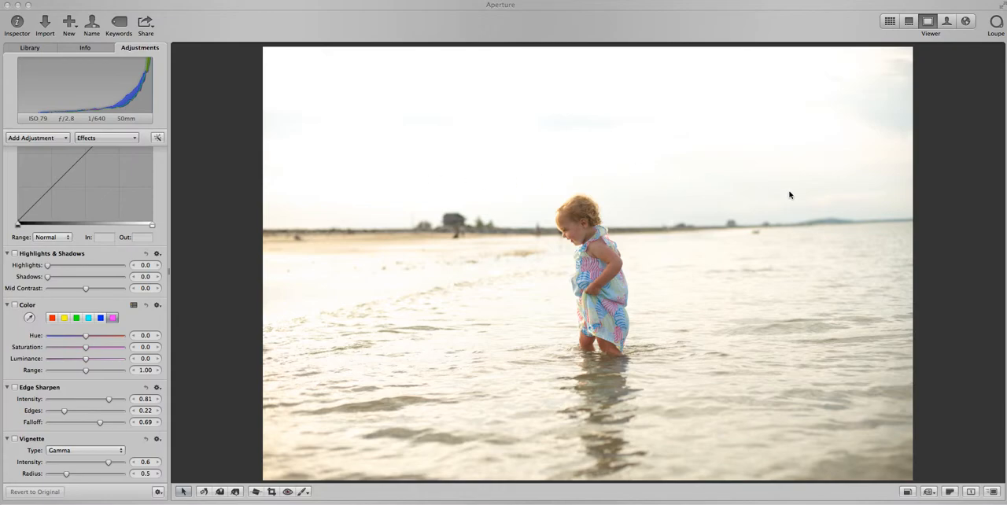
pyautogui.moveTo(793, 195)
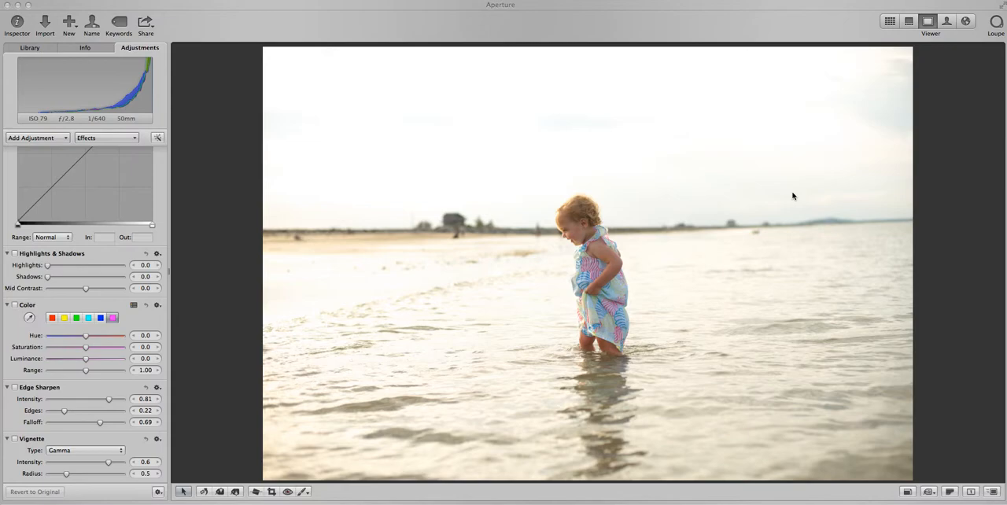
pyautogui.moveTo(785, 196)
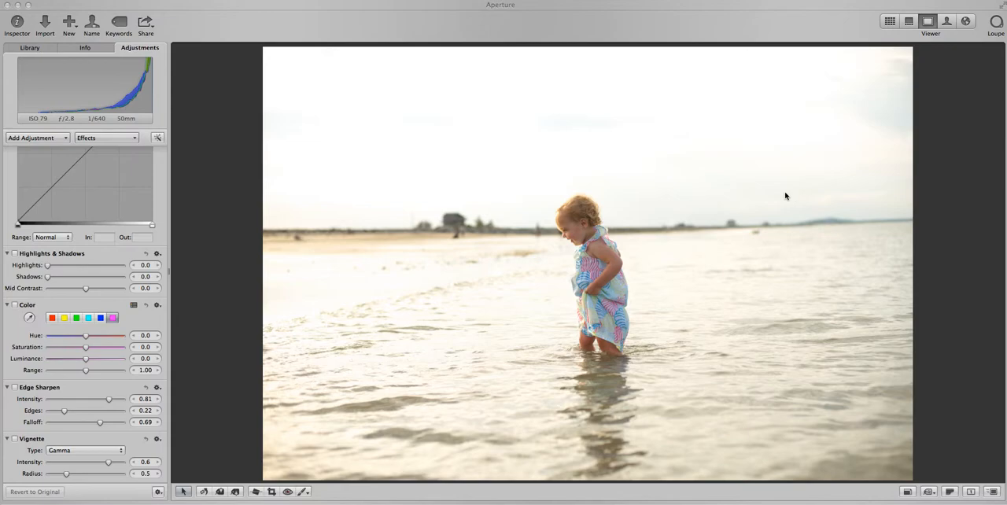
pyautogui.moveTo(779, 260)
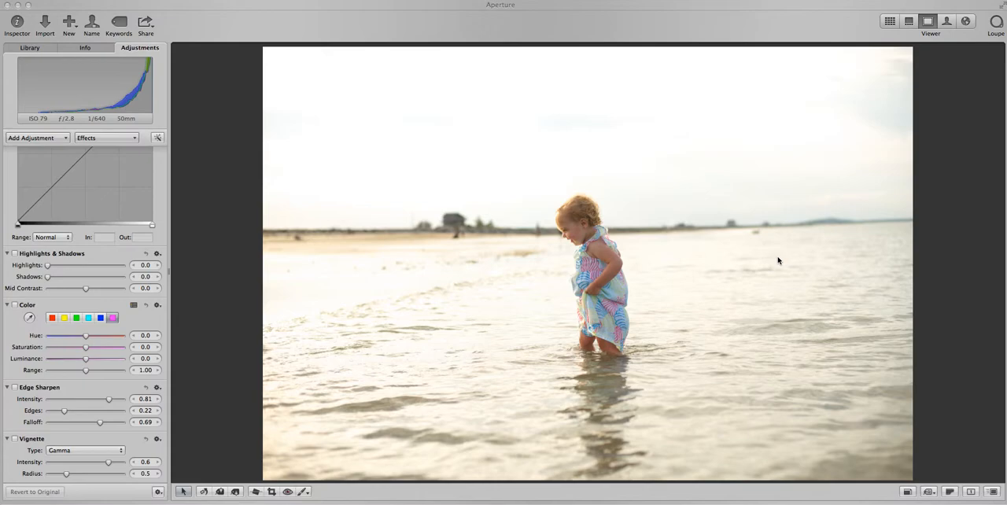
pyautogui.moveTo(674, 237)
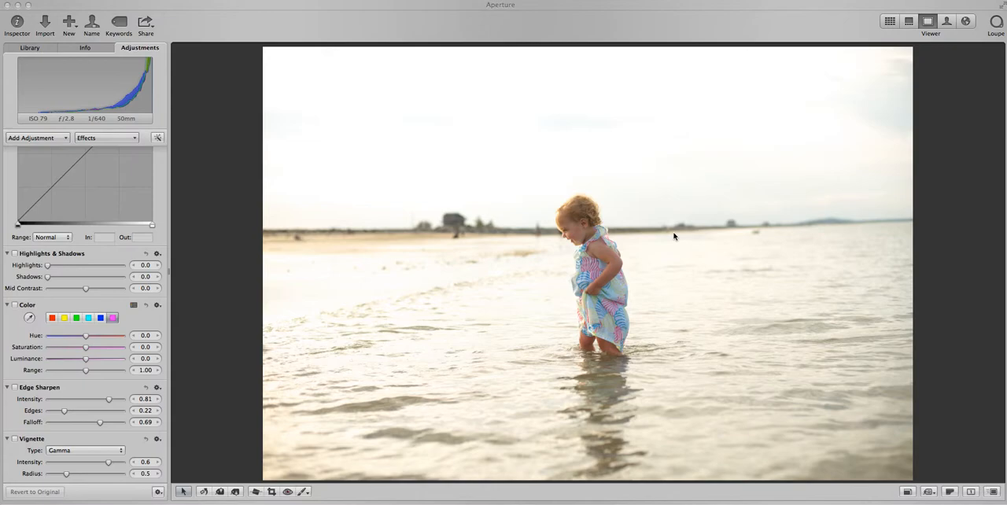
pyautogui.moveTo(637, 220)
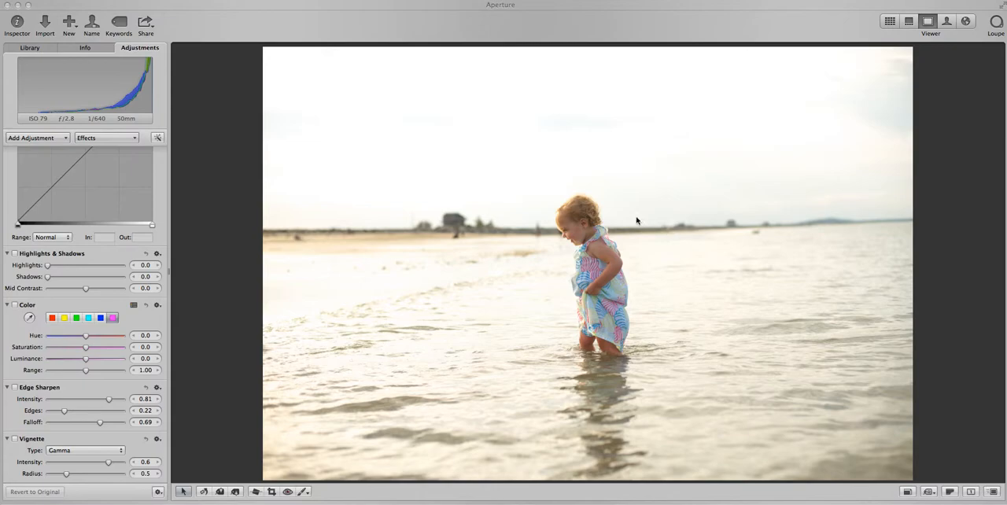
pyautogui.moveTo(583, 213)
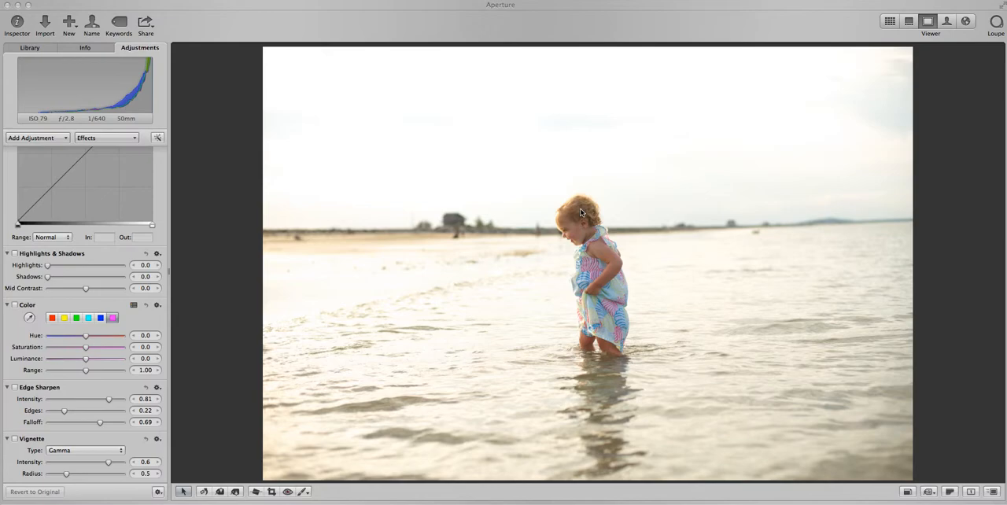
pyautogui.moveTo(580, 210)
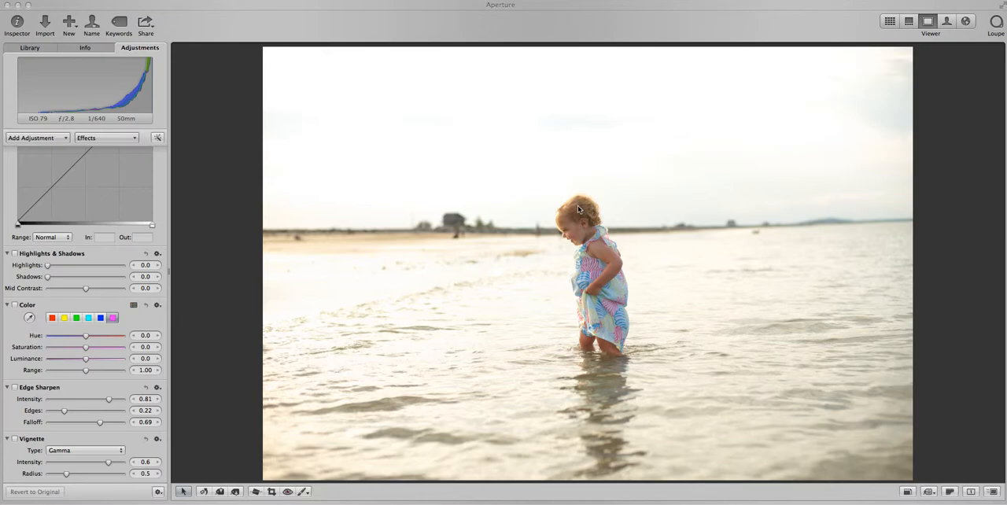
pyautogui.moveTo(510, 359)
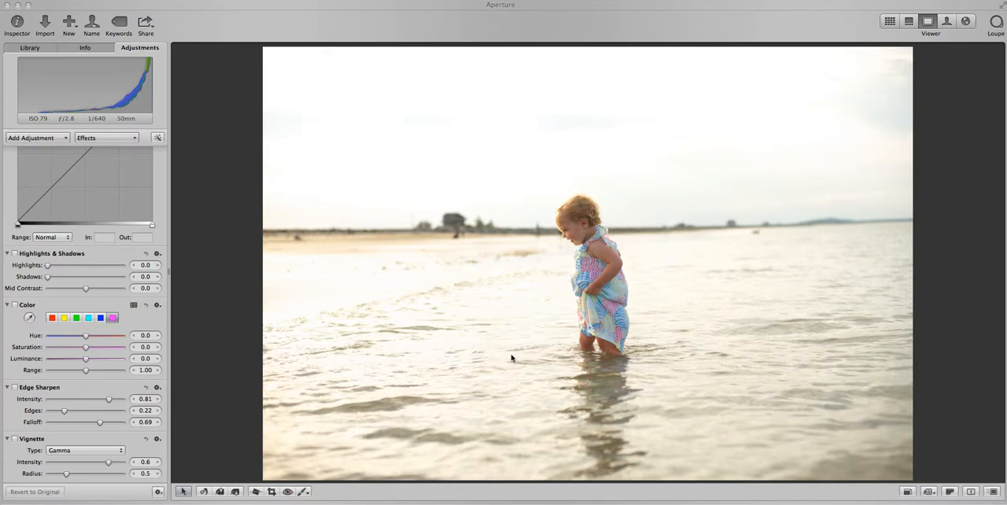
pyautogui.moveTo(606, 322)
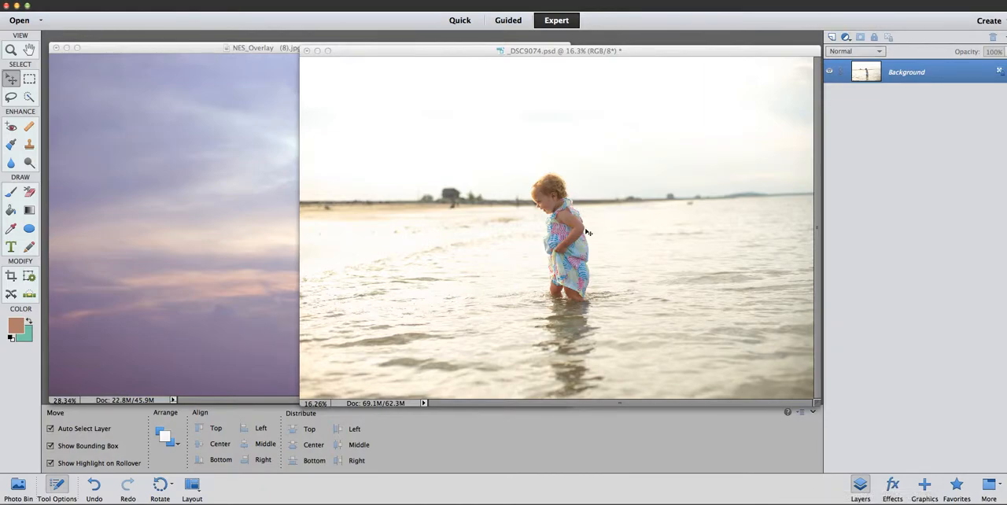
pyautogui.moveTo(594, 194)
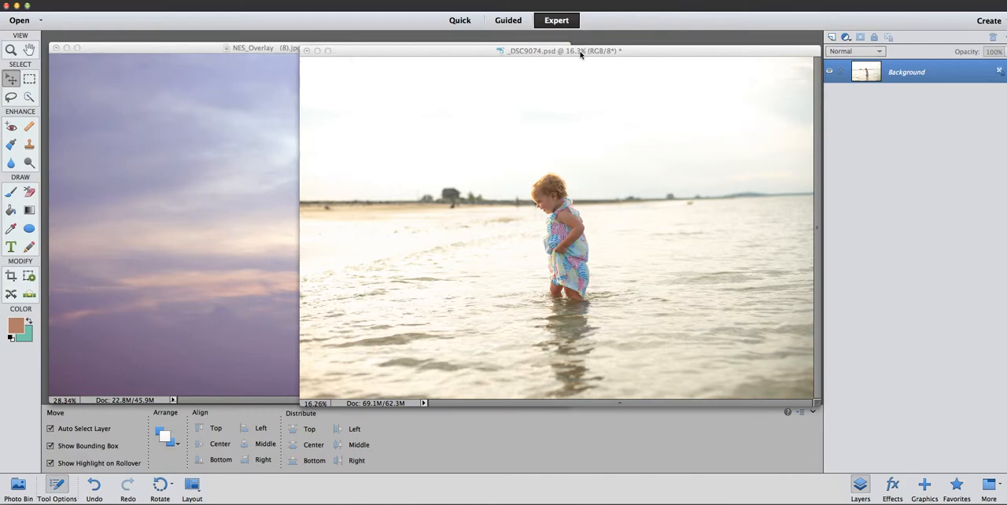
# Arrange windows side by side, drag NES_Overlay into _DSC9074, and close NES_Overlay without saving
pyautogui.moveTo(559, 50); pyautogui.dragTo(744, 73)
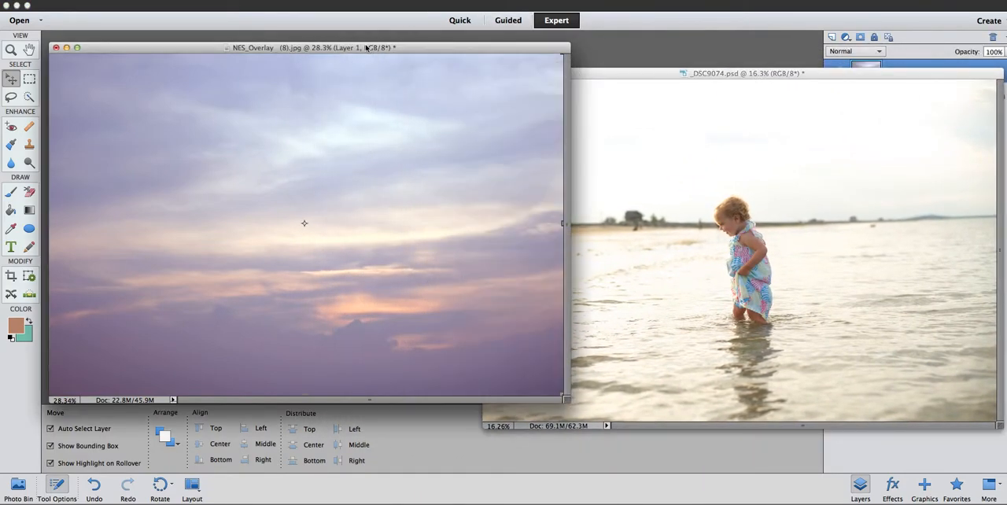
pyautogui.moveTo(275, 47); pyautogui.dragTo(330, 53)
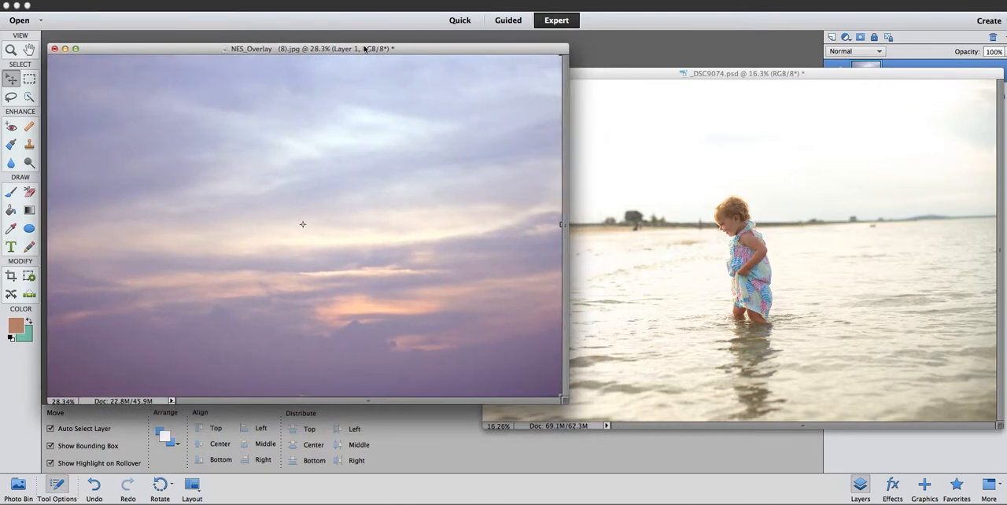
pyautogui.moveTo(330, 49); pyautogui.dragTo(331, 45)
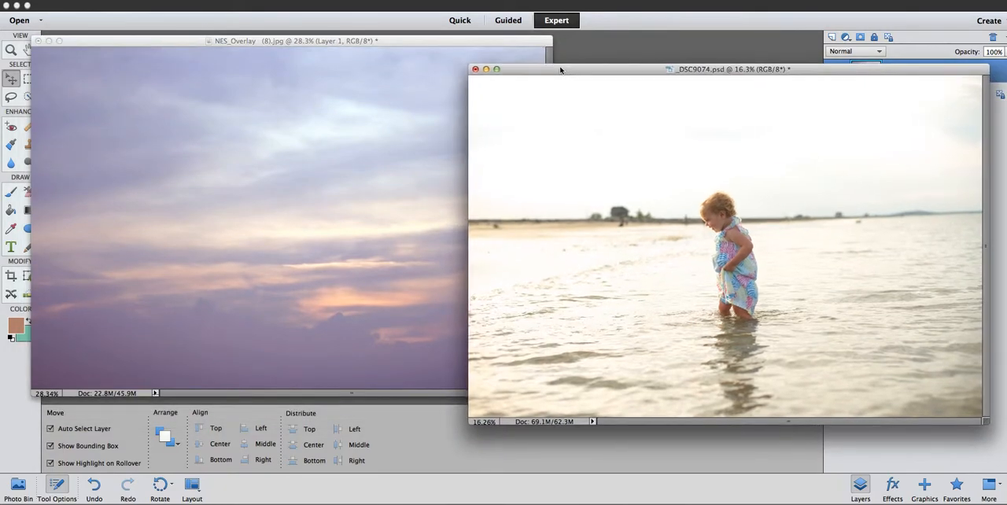
pyautogui.moveTo(724, 69); pyautogui.dragTo(624, 70)
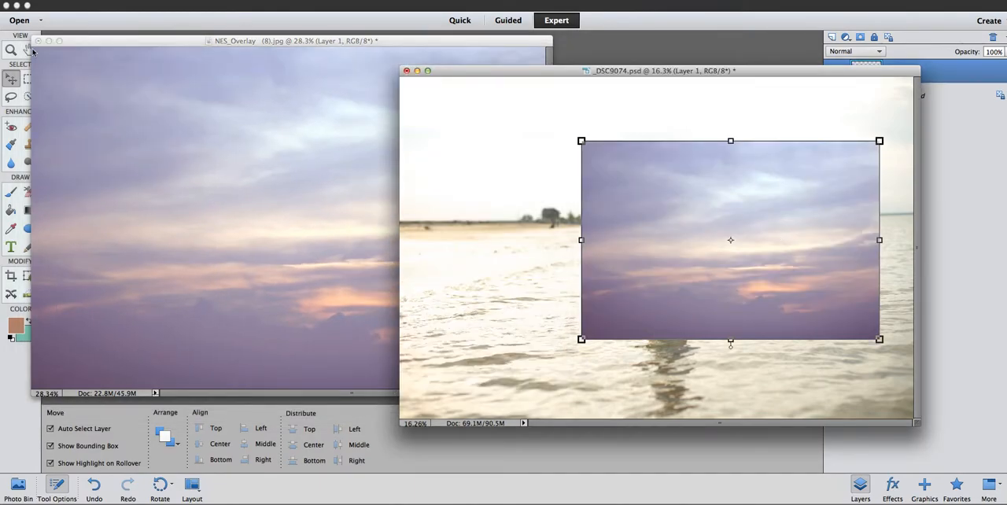
pyautogui.click(38, 40)
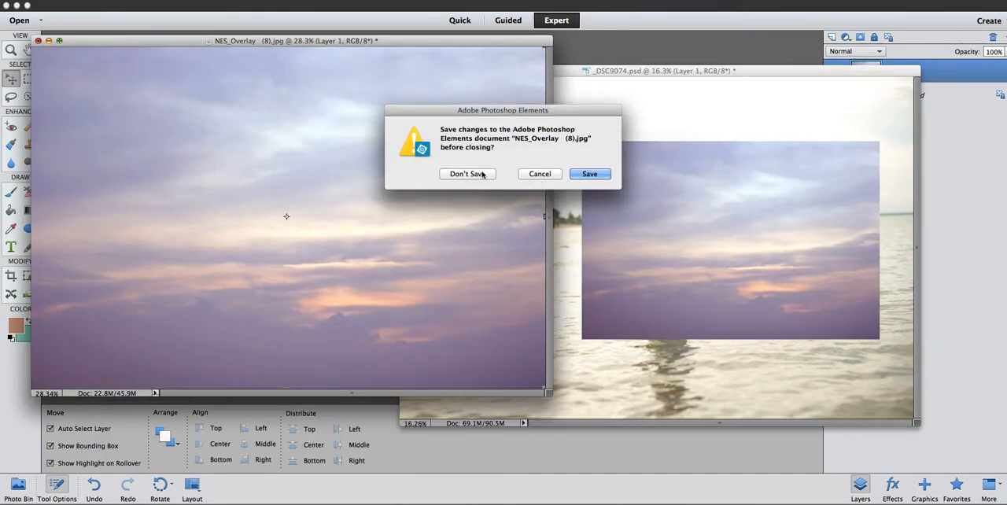
pyautogui.click(467, 174)
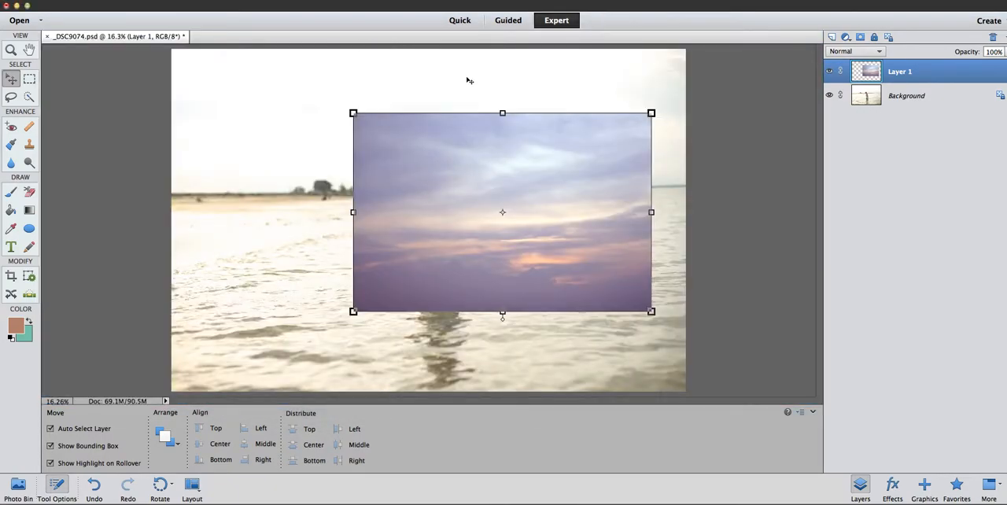
pyautogui.moveTo(664, 118)
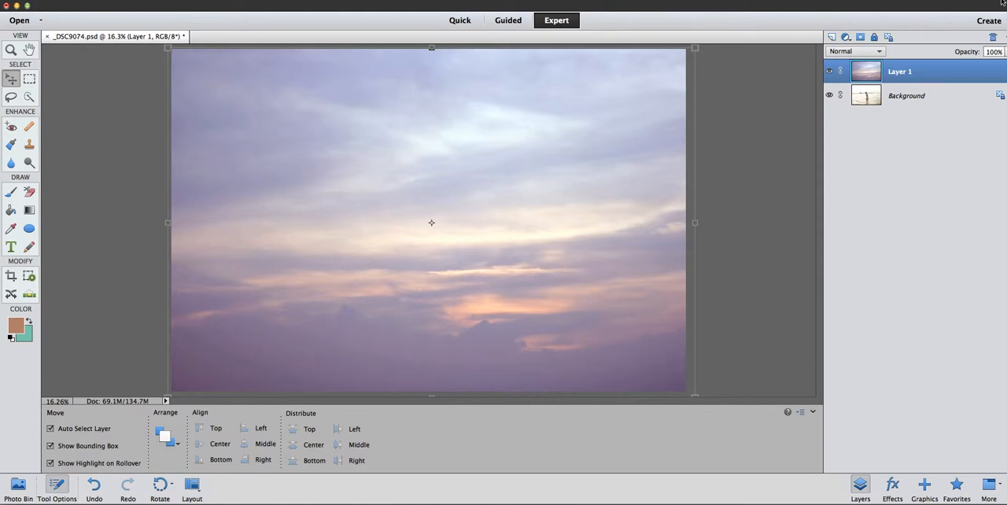
# Adjust Layer 1's opacity back and forth, settling just below half (about 43%)
pyautogui.moveTo(995, 63); pyautogui.dragTo(993, 62)
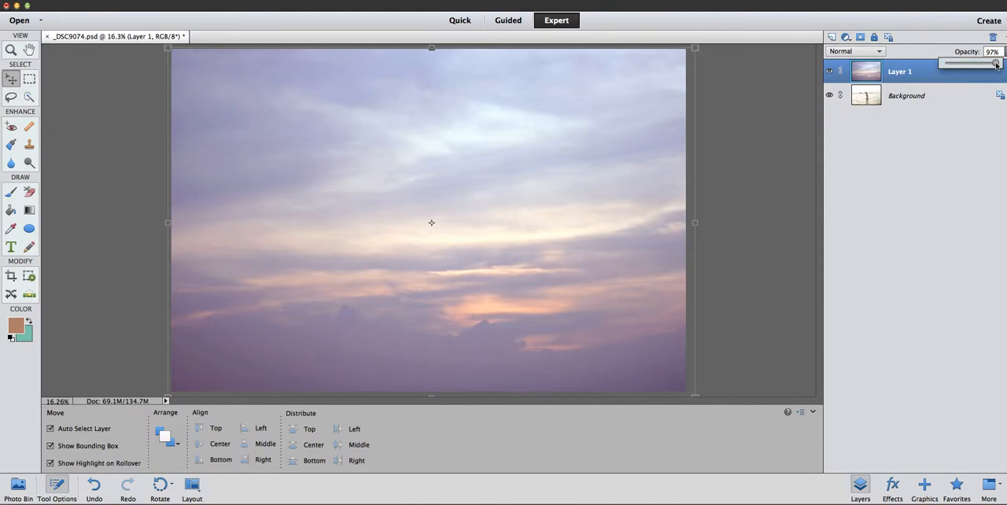
pyautogui.moveTo(994, 63); pyautogui.dragTo(970, 63)
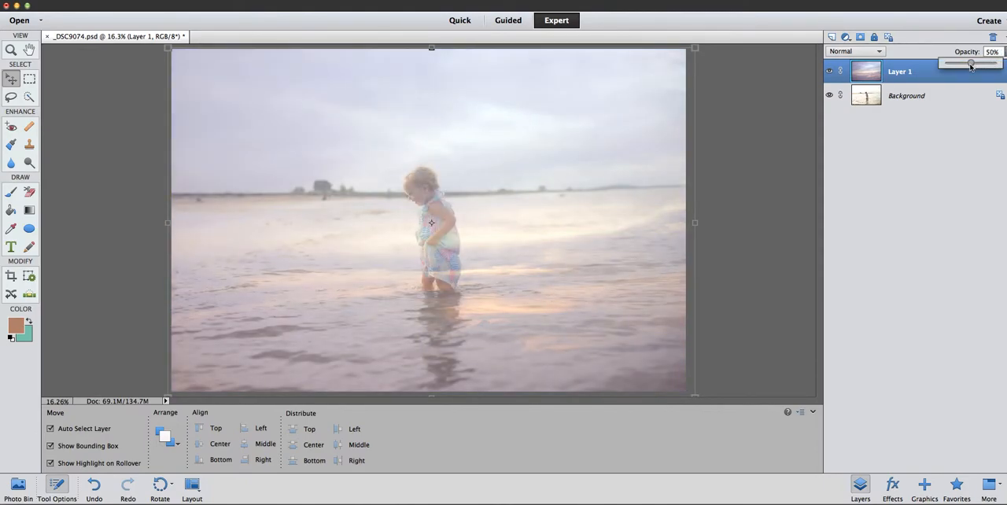
pyautogui.moveTo(970, 62); pyautogui.dragTo(951, 62)
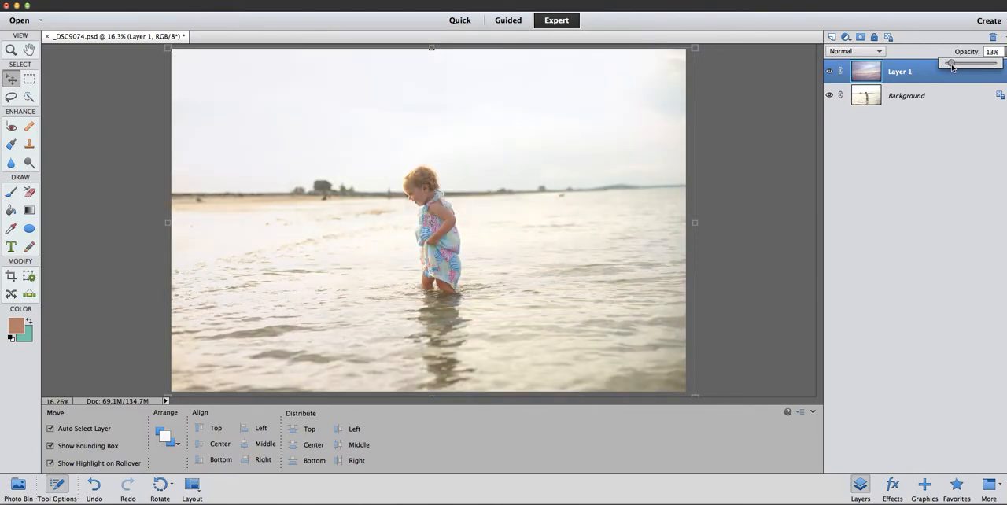
pyautogui.moveTo(950, 63); pyautogui.dragTo(968, 63)
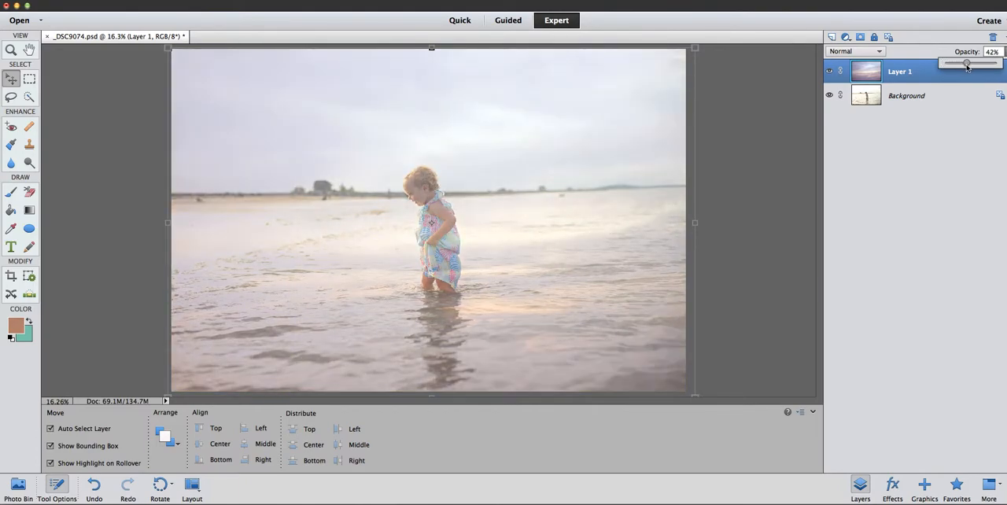
pyautogui.moveTo(966, 62); pyautogui.dragTo(972, 62)
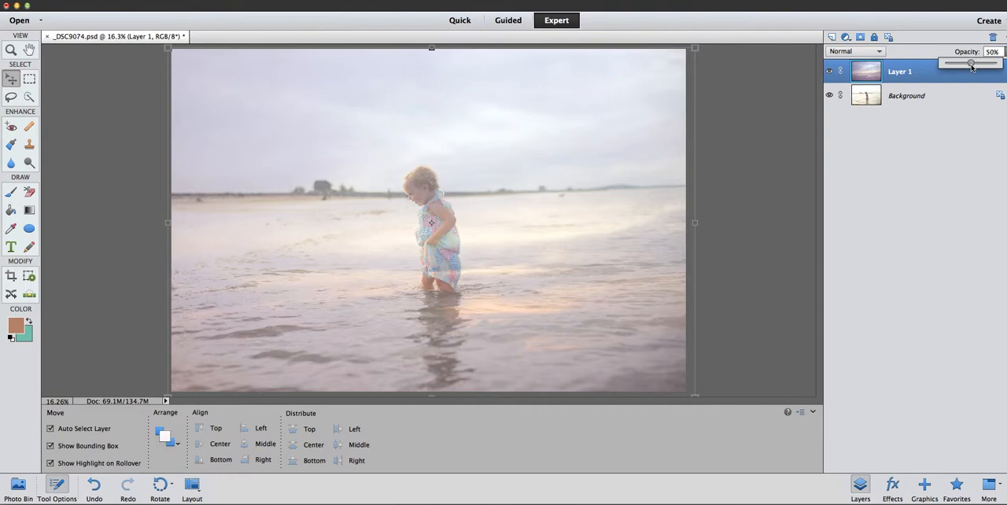
pyautogui.moveTo(972, 63); pyautogui.dragTo(978, 63)
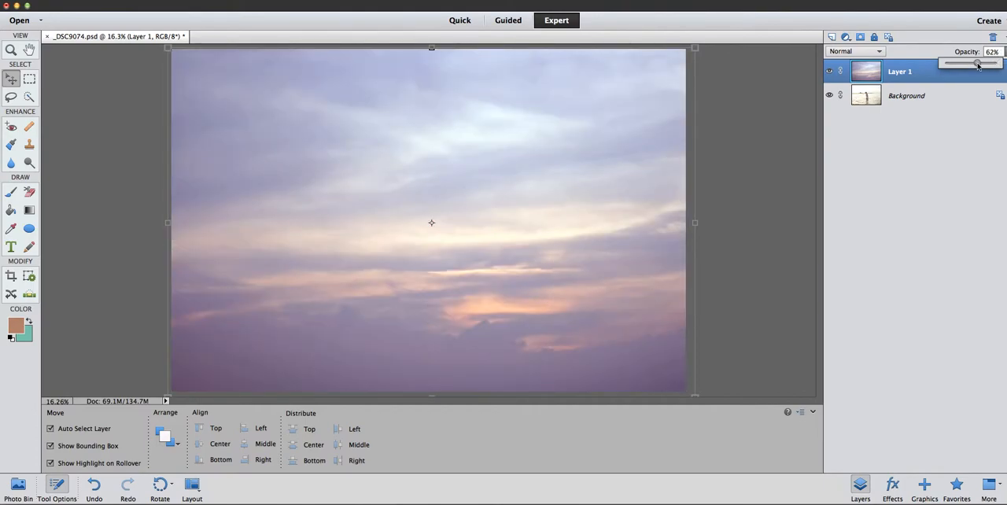
pyautogui.moveTo(978, 63); pyautogui.dragTo(969, 63)
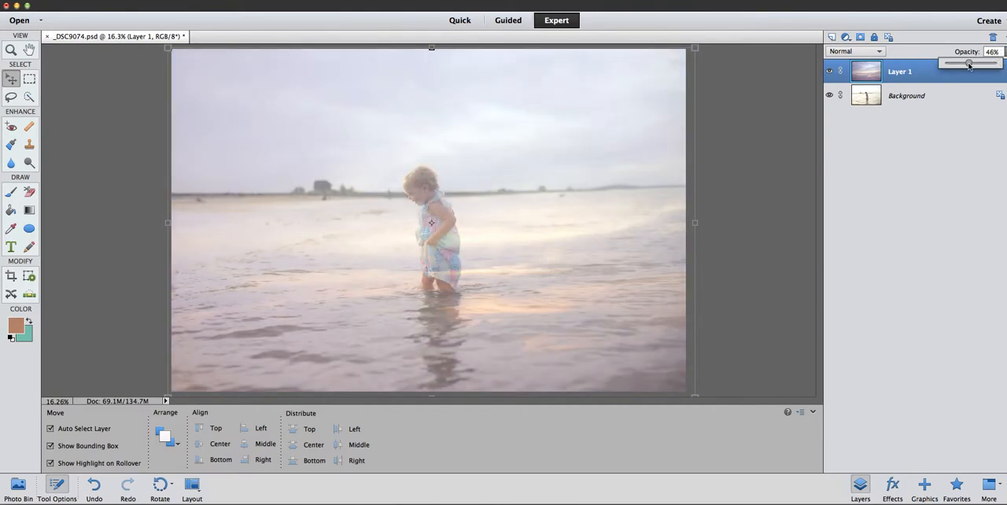
pyautogui.moveTo(970, 62); pyautogui.dragTo(966, 62)
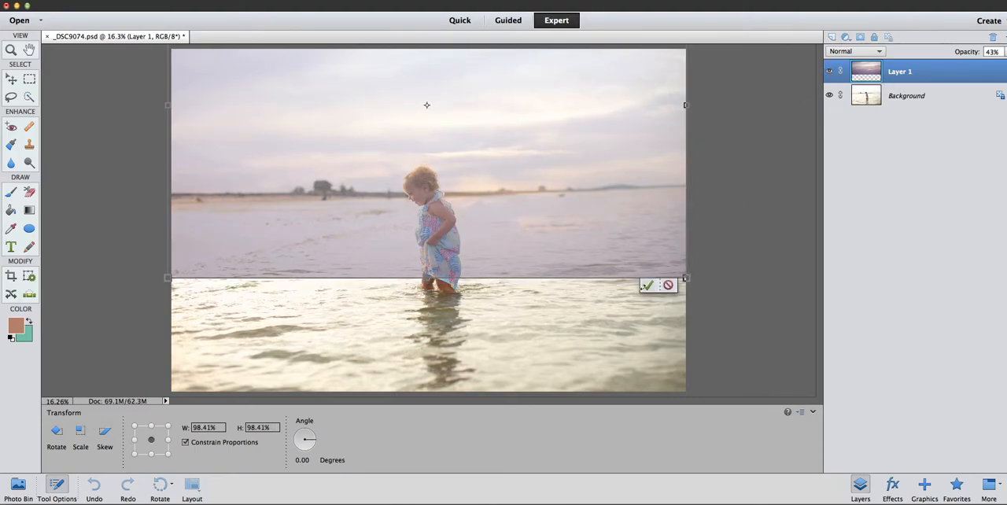
# Commit the Free Transform on the cloud overlay and switch to the Move tool
pyautogui.click(647, 285)
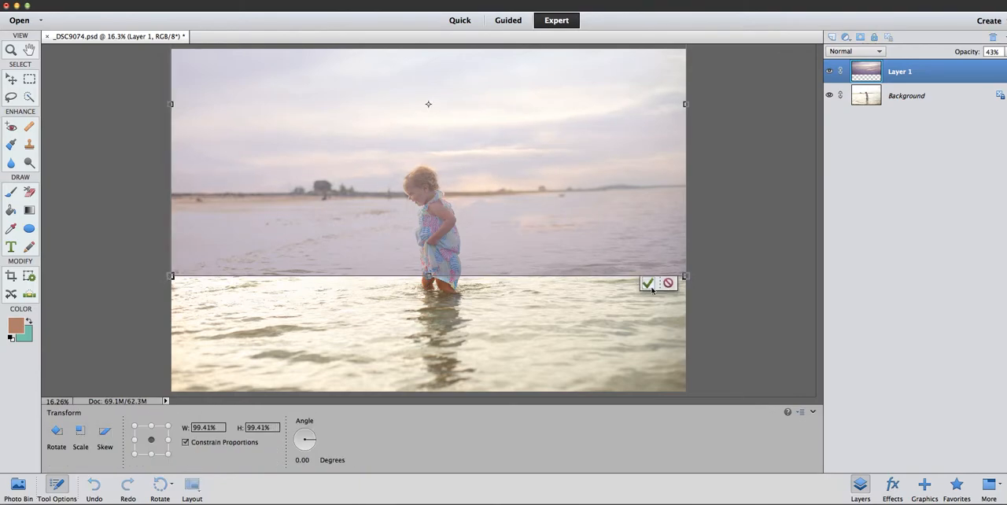
pyautogui.click(647, 282)
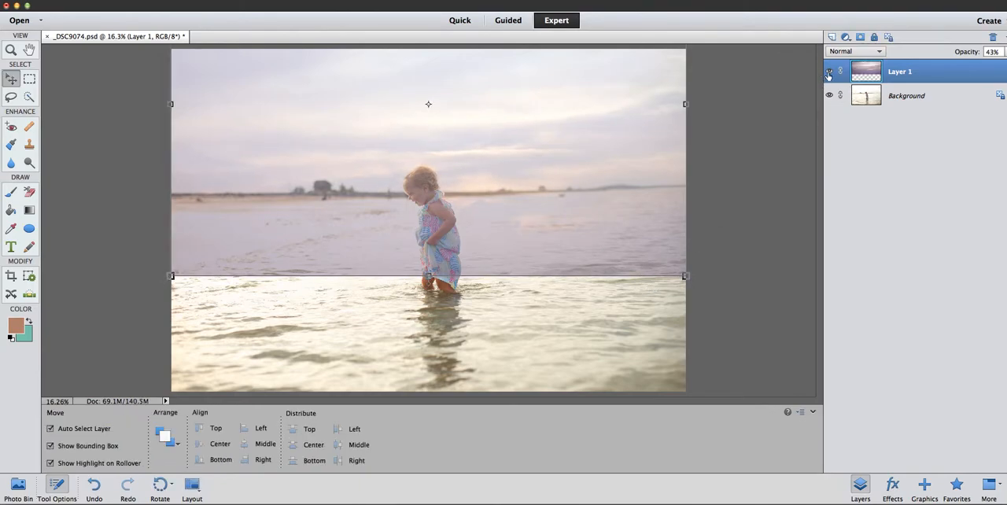
pyautogui.click(905, 95)
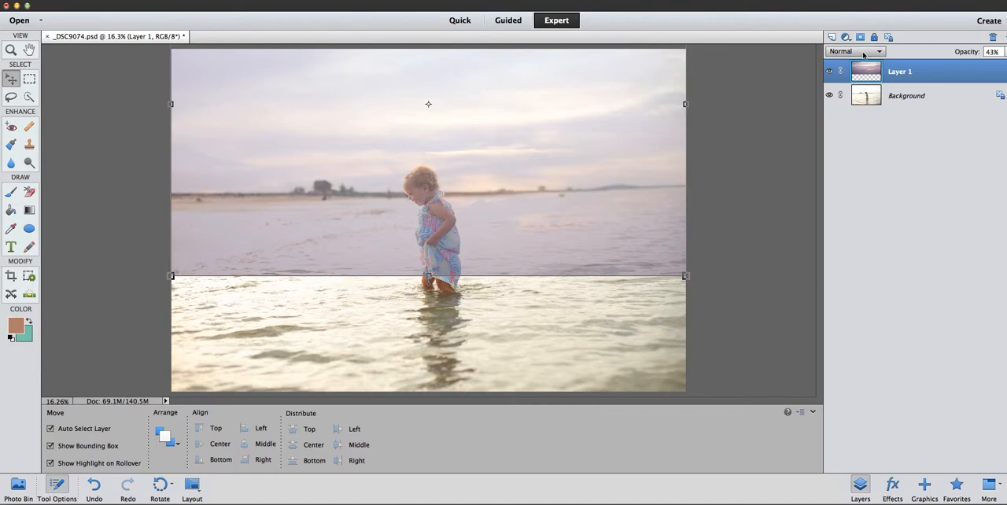
pyautogui.click(859, 37)
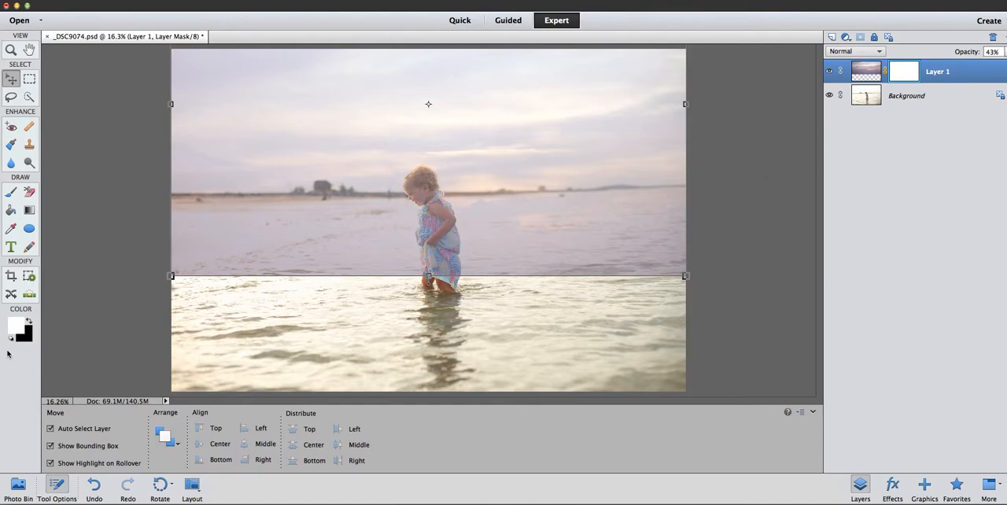
# Set black as the mask painting colour and select the Background layer
pyautogui.click(29, 322)
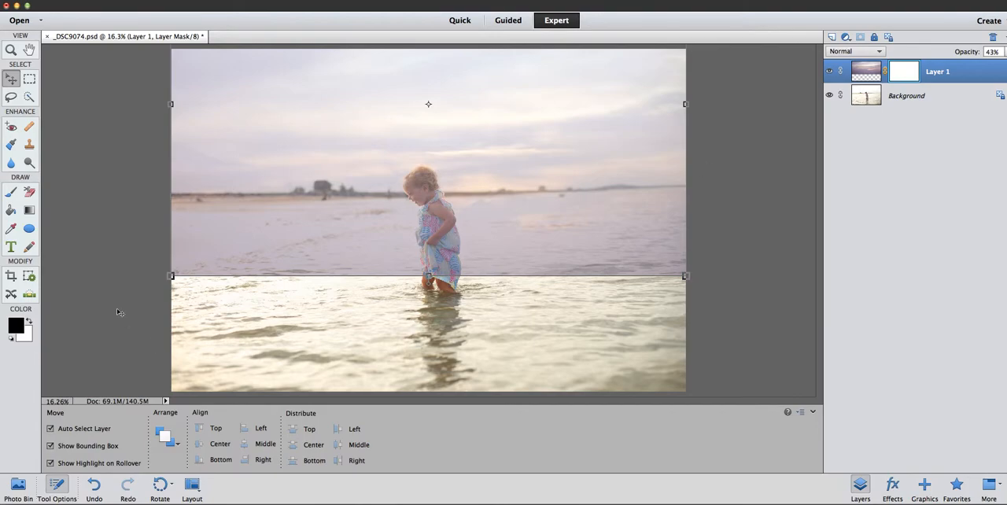
pyautogui.moveTo(117, 270)
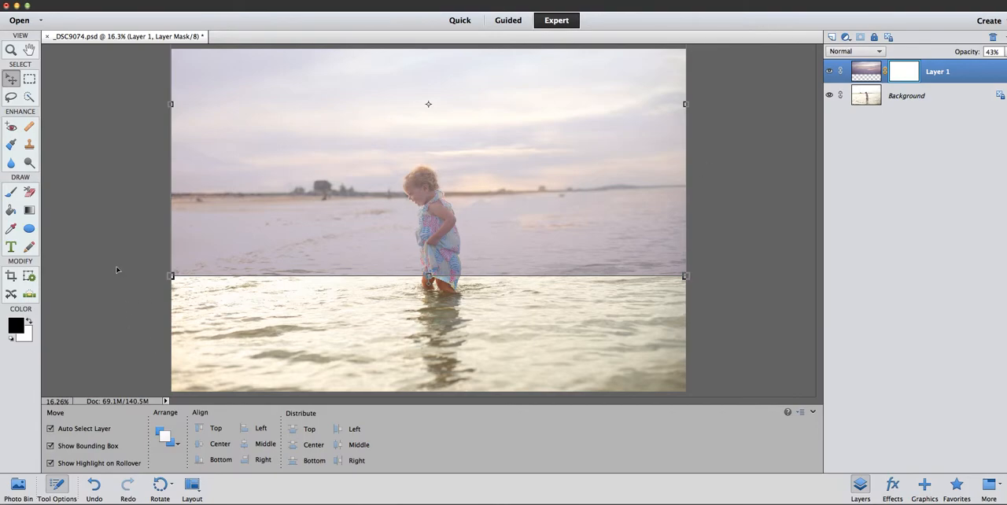
pyautogui.click(907, 95)
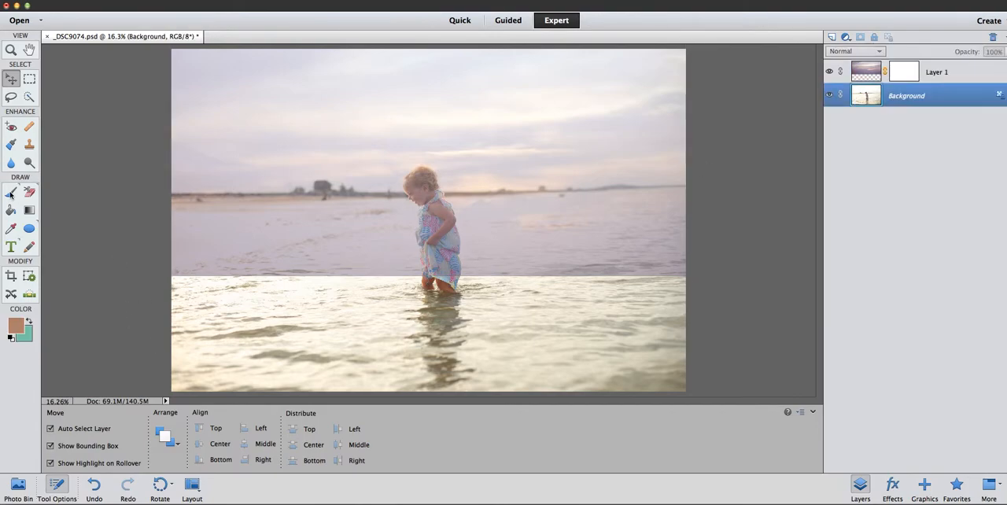
# Set up a large, soft round brush at 100% opacity
pyautogui.click(11, 191)
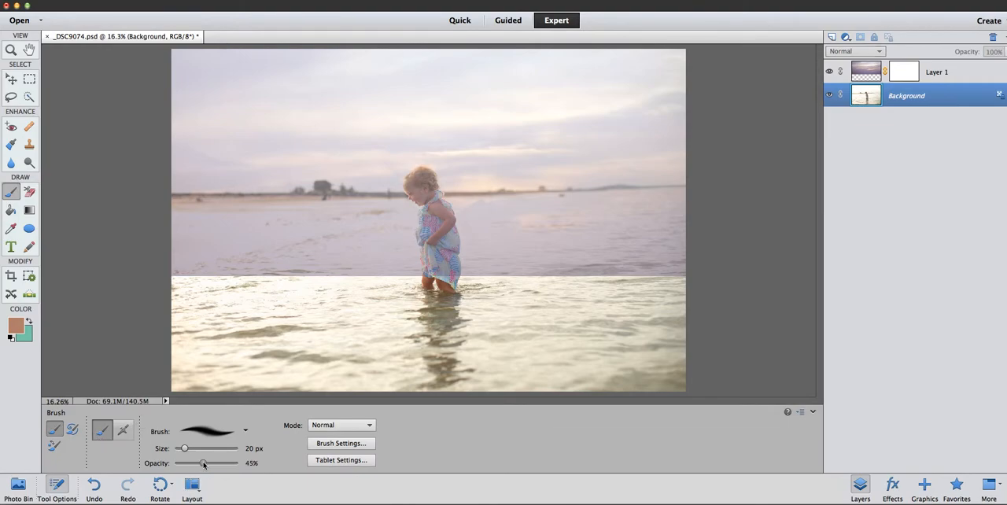
pyautogui.click(212, 431)
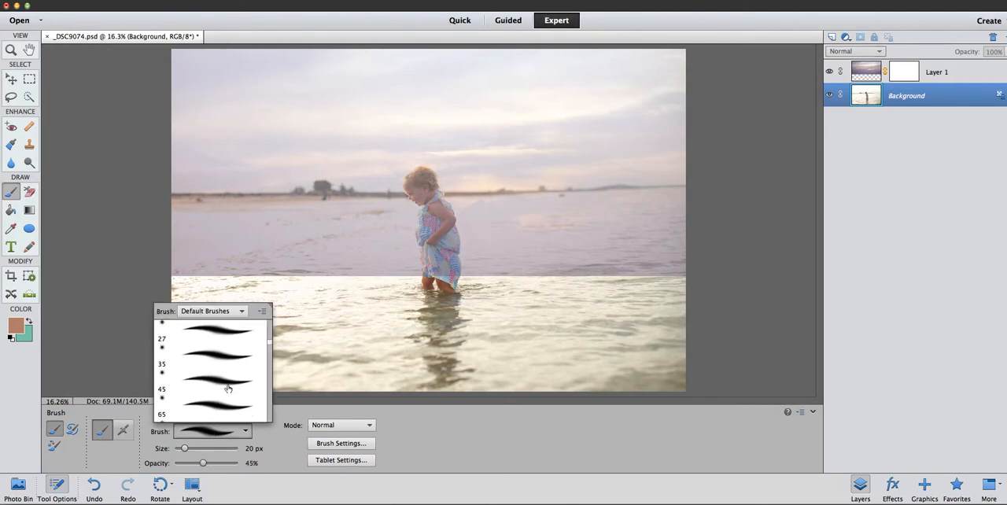
pyautogui.click(228, 388)
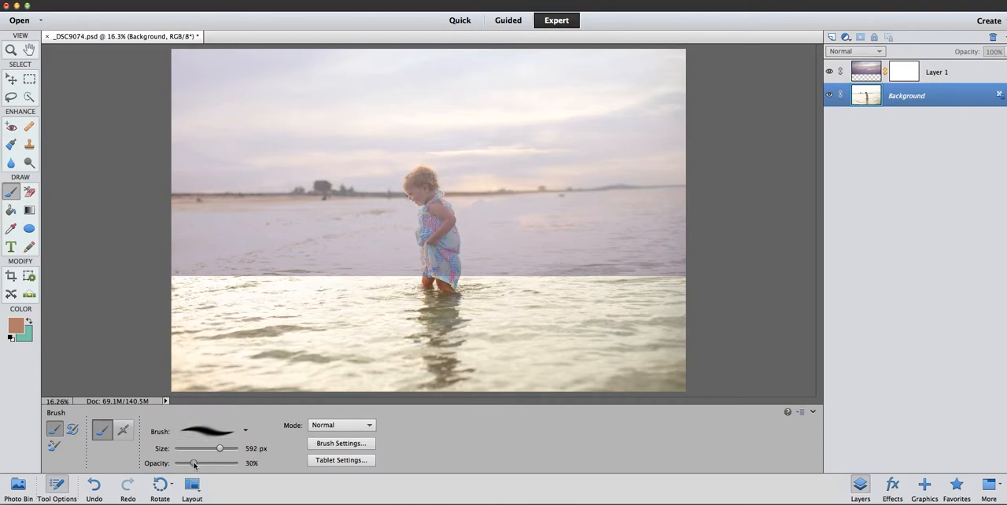
pyautogui.moveTo(220, 447); pyautogui.dragTo(232, 447)
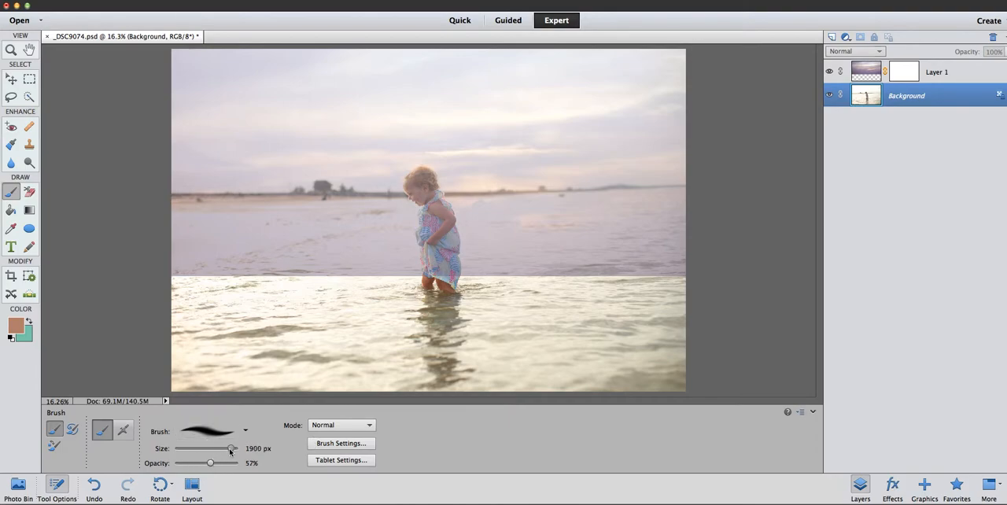
pyautogui.moveTo(231, 463); pyautogui.dragTo(226, 463)
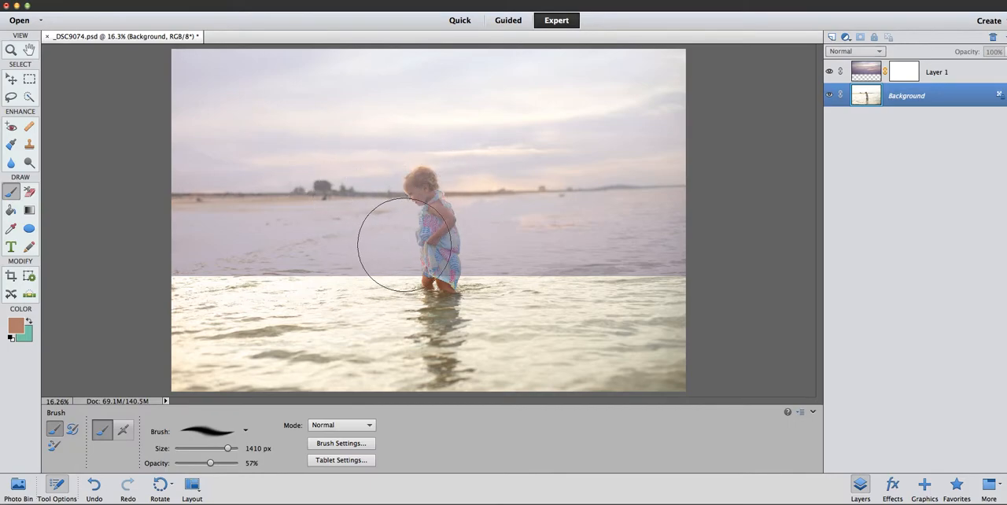
pyautogui.moveTo(218, 364)
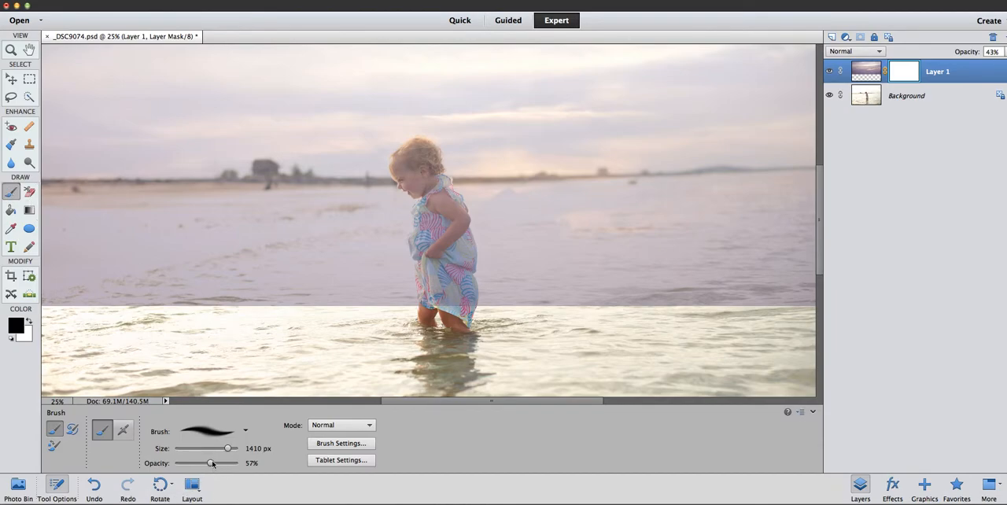
pyautogui.moveTo(211, 463); pyautogui.dragTo(238, 462)
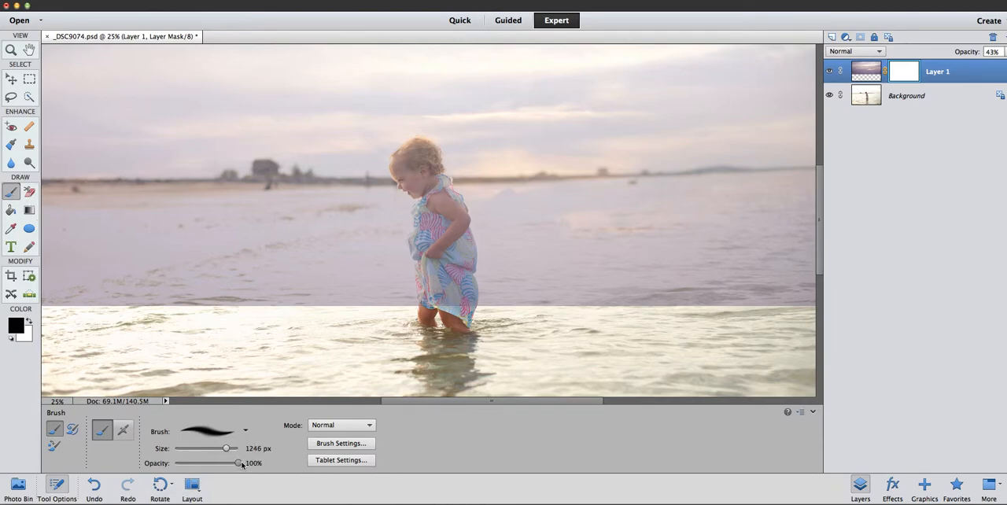
pyautogui.moveTo(419, 197)
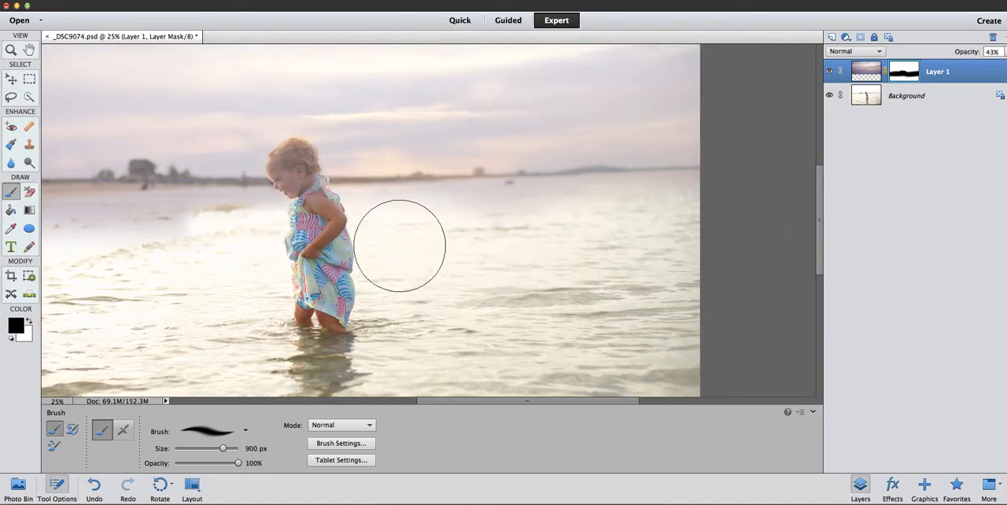
# Paint the mask away over the water on both sides and lower Layer 1 to 31%
pyautogui.moveTo(399, 246); pyautogui.dragTo(667, 213)
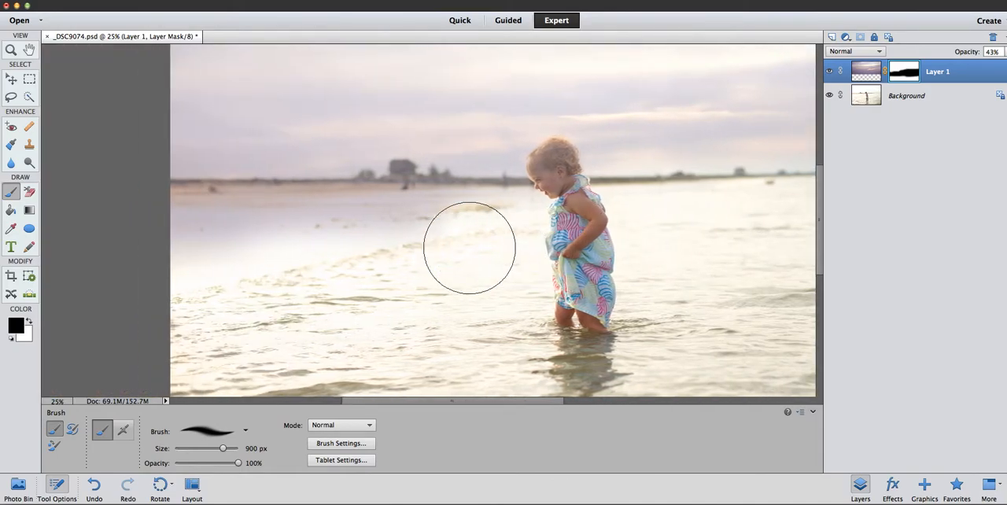
pyautogui.moveTo(470, 247); pyautogui.dragTo(277, 220)
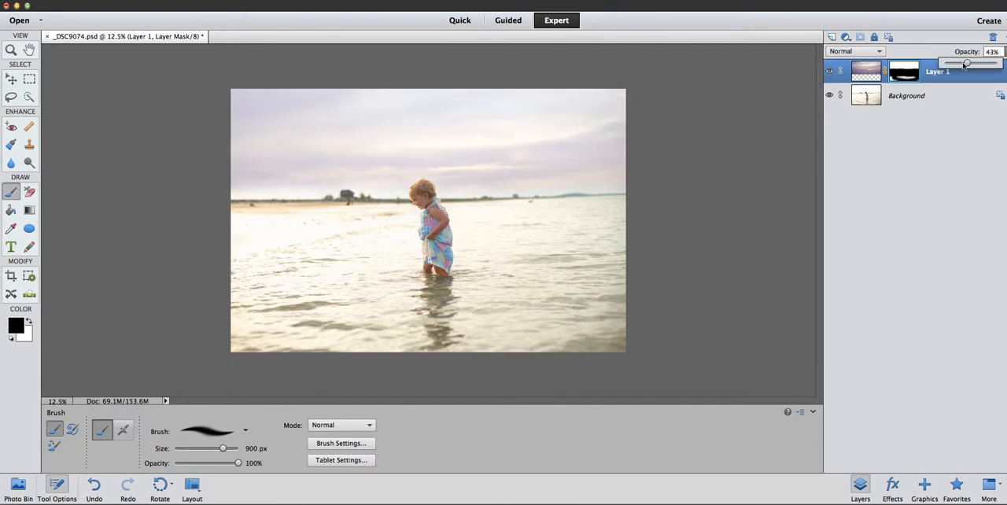
pyautogui.moveTo(966, 63); pyautogui.dragTo(960, 63)
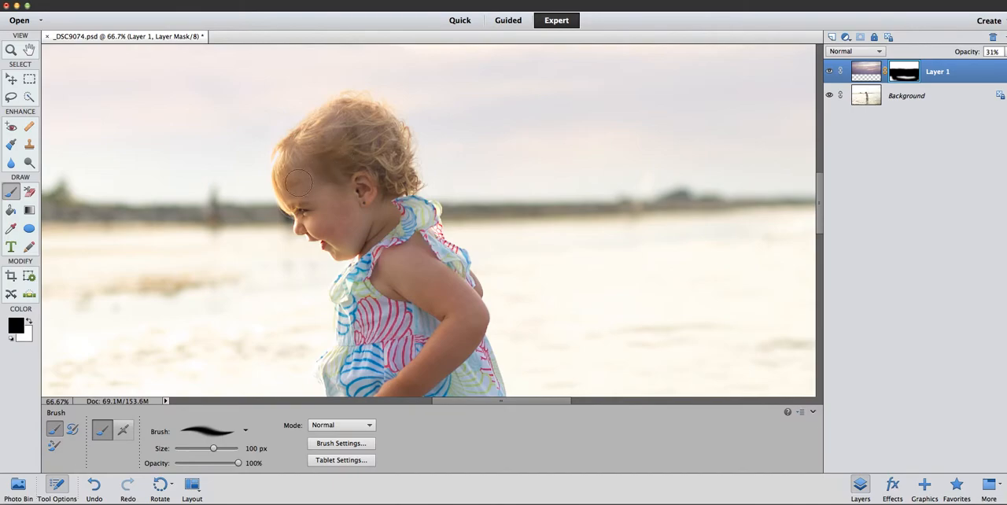
# Paint black on the mask along the toddler's hair edge and top with a 100 px brush
pyautogui.moveTo(297, 183); pyautogui.dragTo(352, 119)
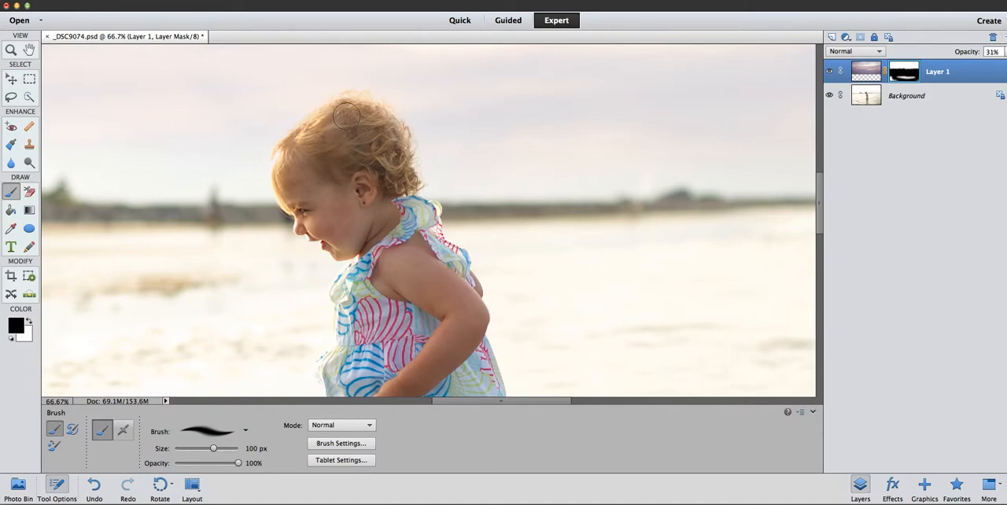
pyautogui.moveTo(346, 115); pyautogui.dragTo(431, 259)
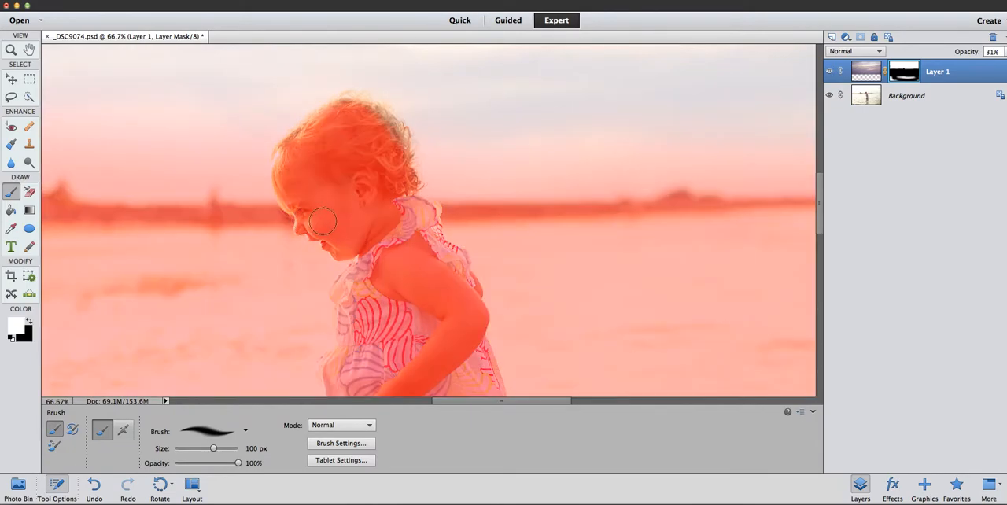
pyautogui.moveTo(323, 221); pyautogui.dragTo(354, 230)
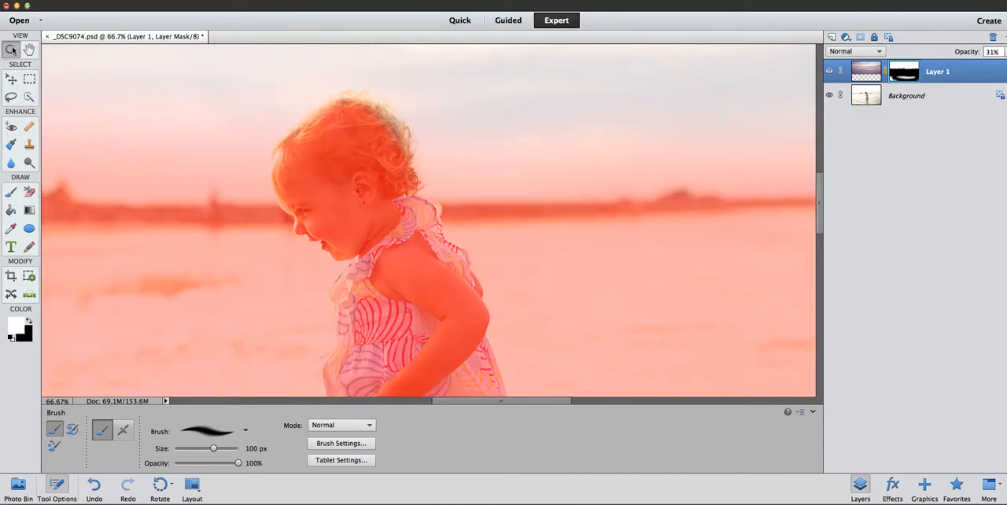
# Zoom in on the toddler's head, paint the mask around her curls, and toggle the overlay to compare
pyautogui.click(11, 50)
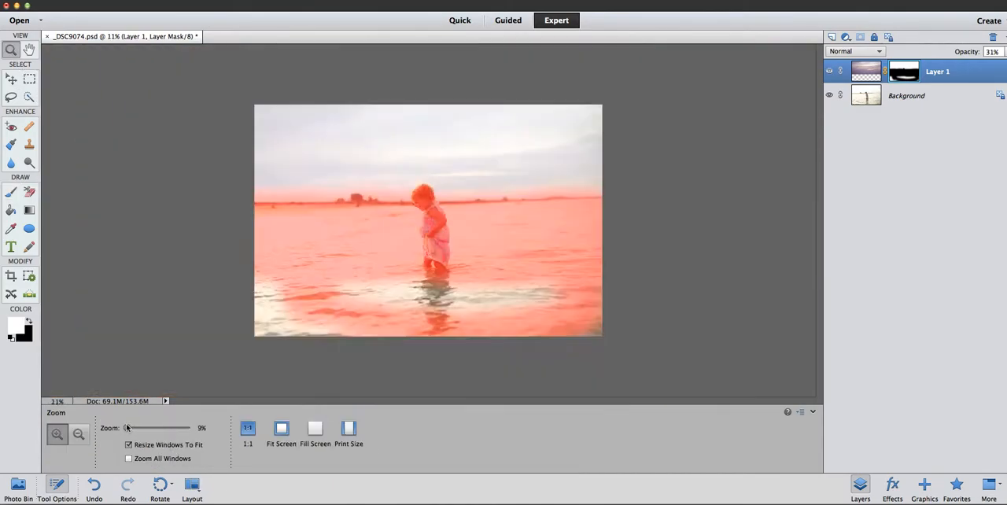
pyautogui.moveTo(126, 427); pyautogui.dragTo(132, 427)
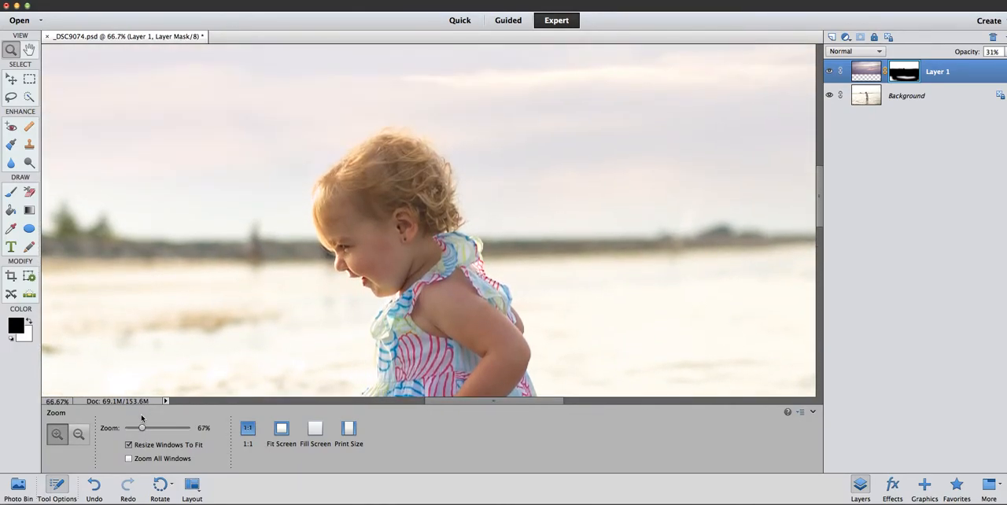
pyautogui.click(11, 191)
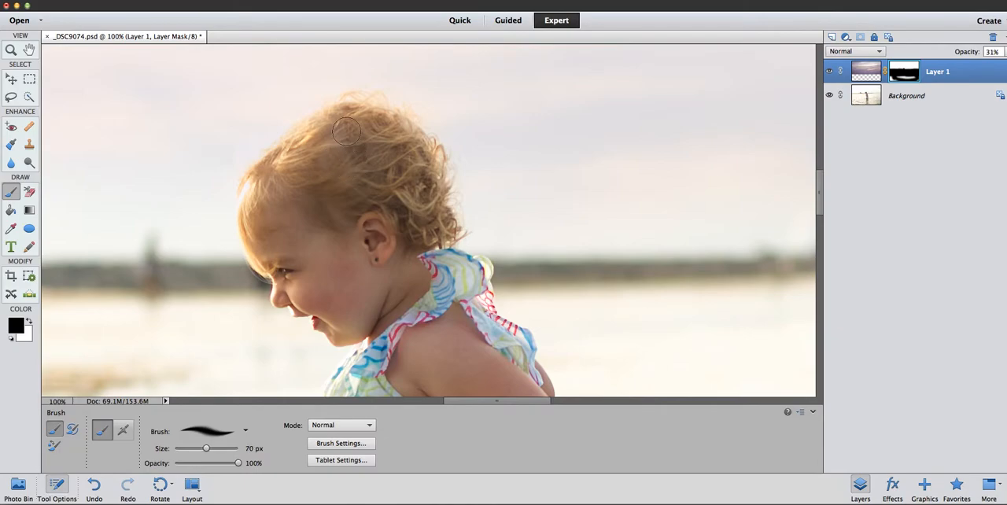
pyautogui.moveTo(207, 448); pyautogui.dragTo(202, 448)
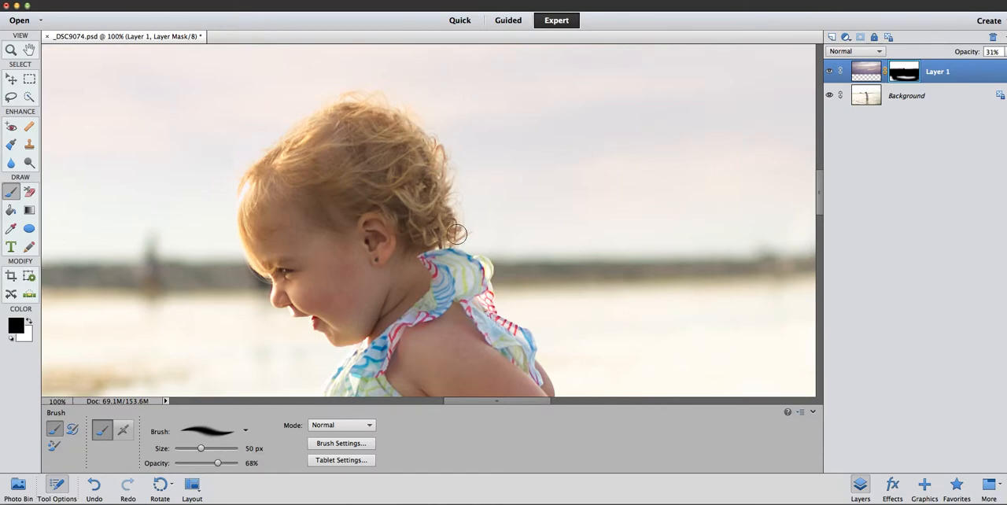
pyautogui.moveTo(457, 234); pyautogui.dragTo(253, 238)
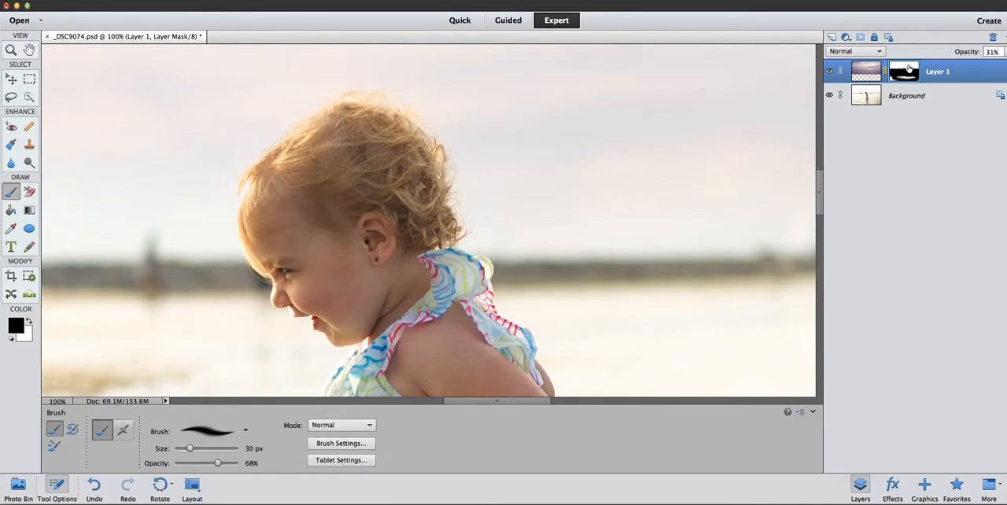
pyautogui.click(828, 71)
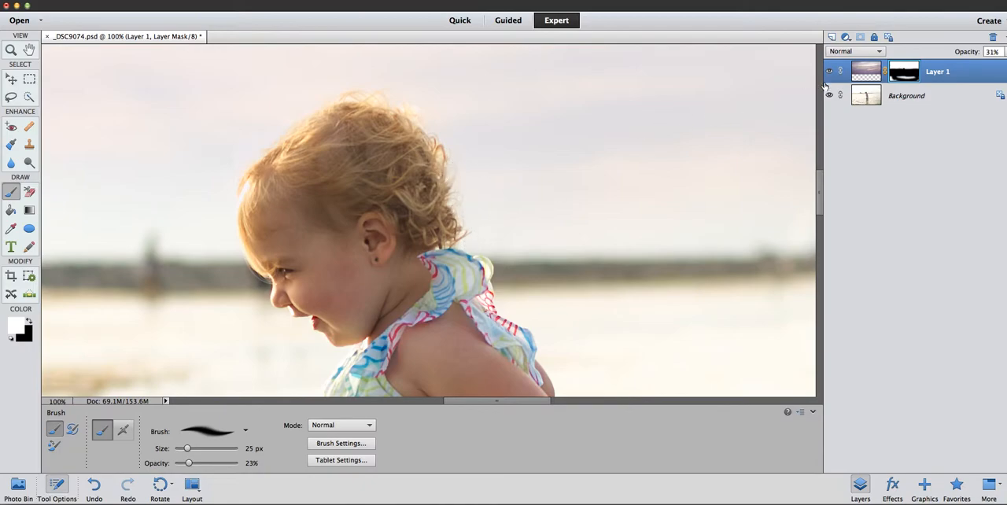
pyautogui.click(829, 71)
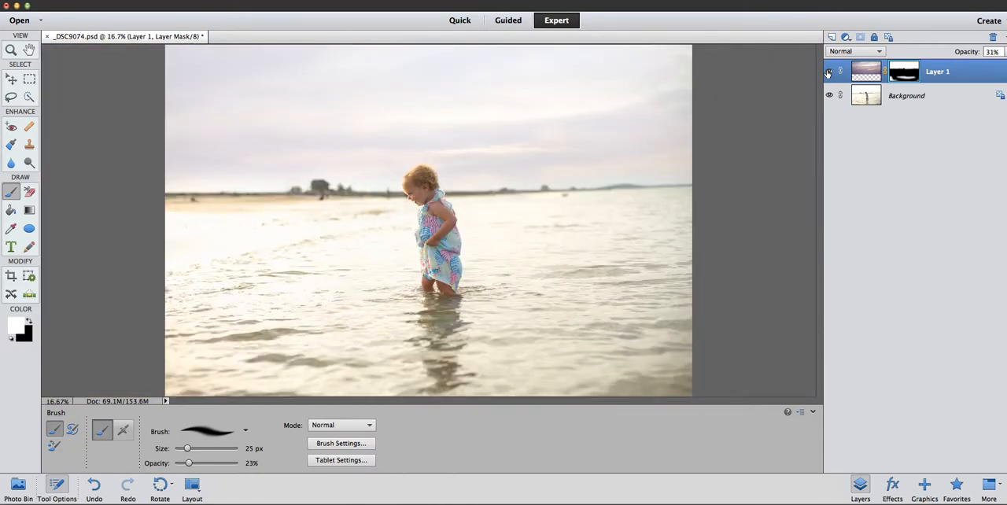
# Switch to a larger, lower-strength brush for subtle mask touch-ups near the horizon and hair
pyautogui.click(829, 71)
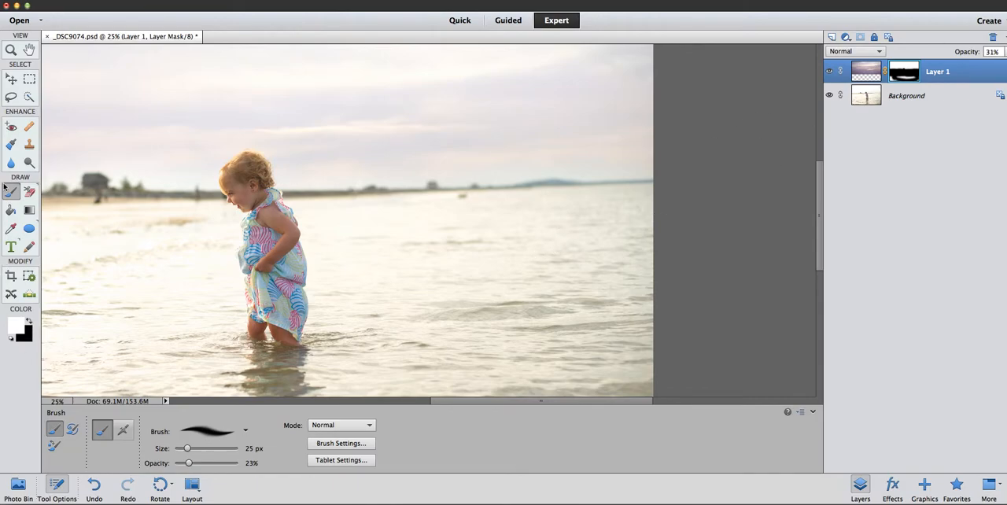
pyautogui.moveTo(189, 462); pyautogui.dragTo(238, 462)
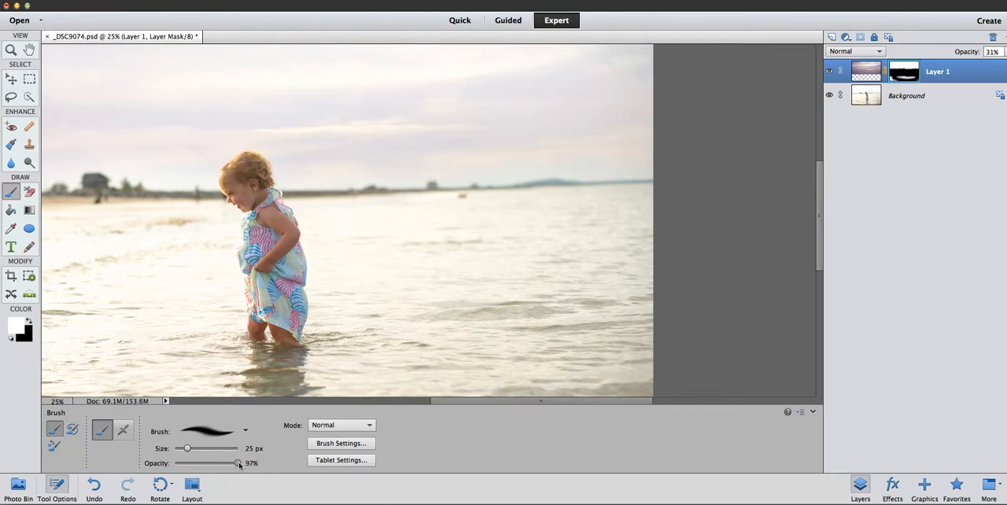
pyautogui.moveTo(239, 462); pyautogui.dragTo(227, 463)
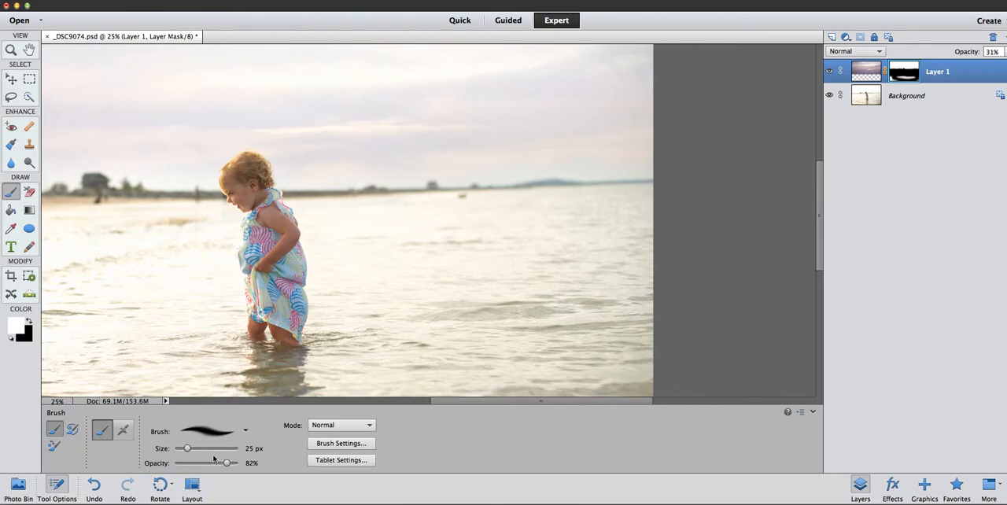
pyautogui.moveTo(187, 448); pyautogui.dragTo(202, 449)
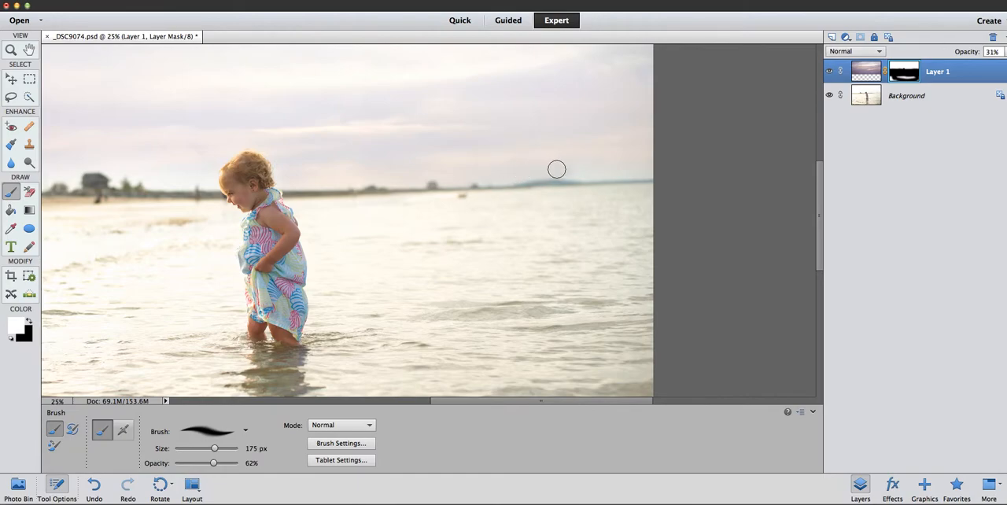
pyautogui.moveTo(594, 158)
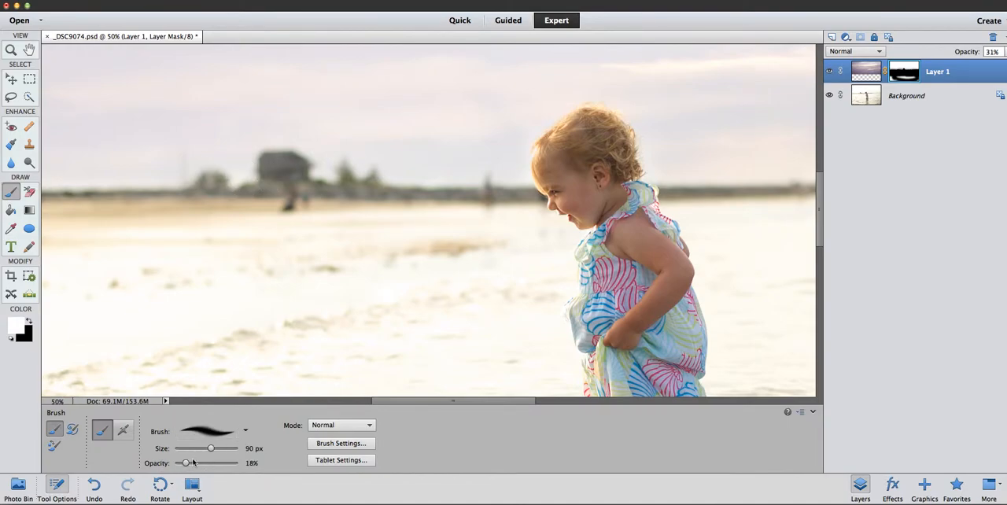
pyautogui.moveTo(210, 449); pyautogui.dragTo(207, 448)
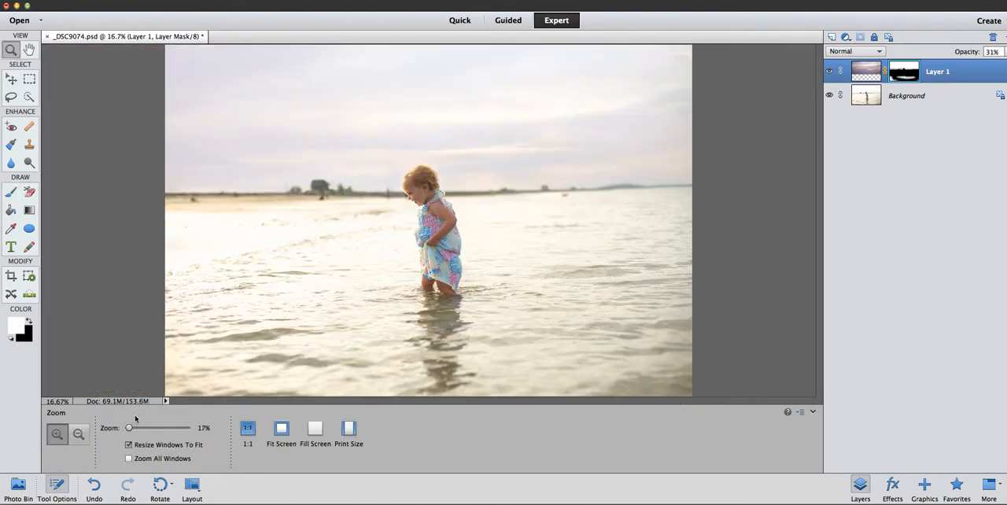
# Compare the cloud overlay from 0% up to full strength
pyautogui.click(80, 433)
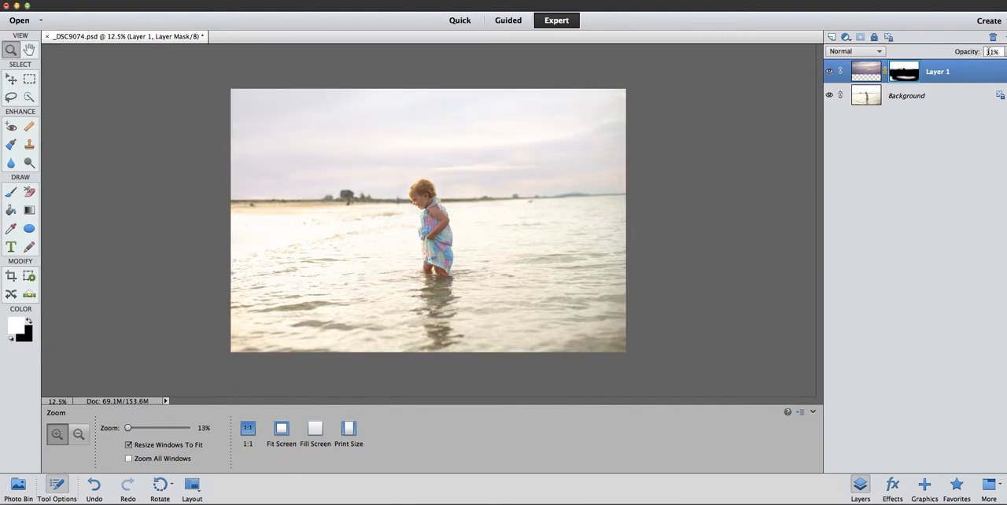
pyautogui.moveTo(984, 62); pyautogui.dragTo(943, 62)
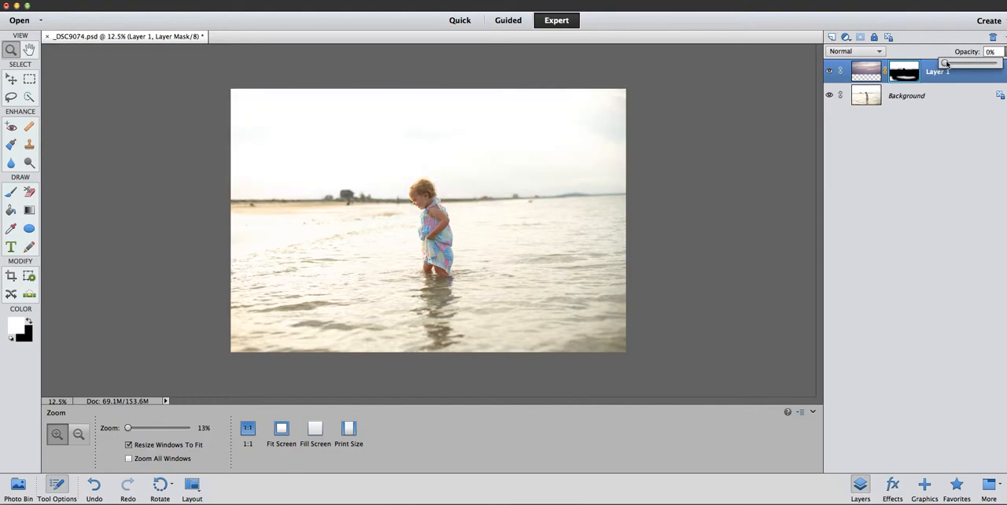
pyautogui.moveTo(947, 63); pyautogui.dragTo(962, 63)
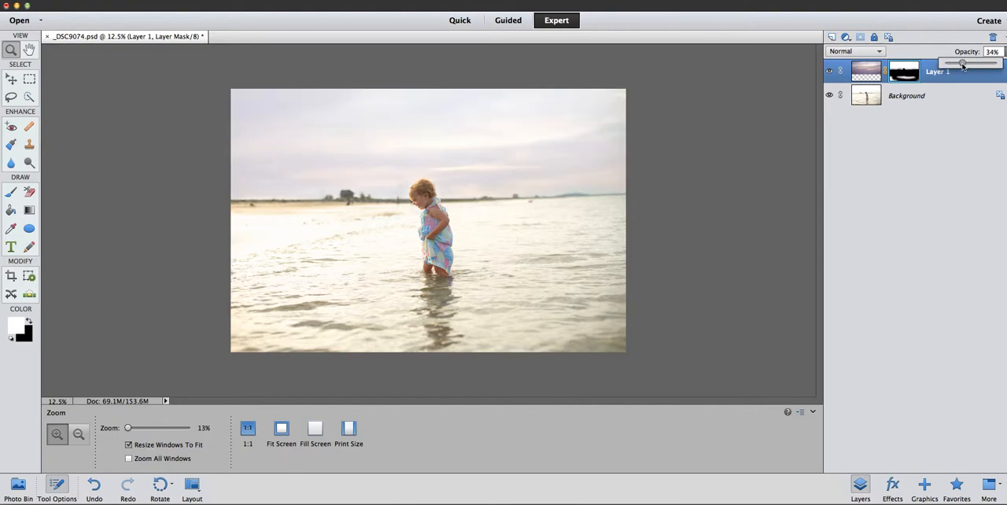
pyautogui.moveTo(962, 62); pyautogui.dragTo(998, 62)
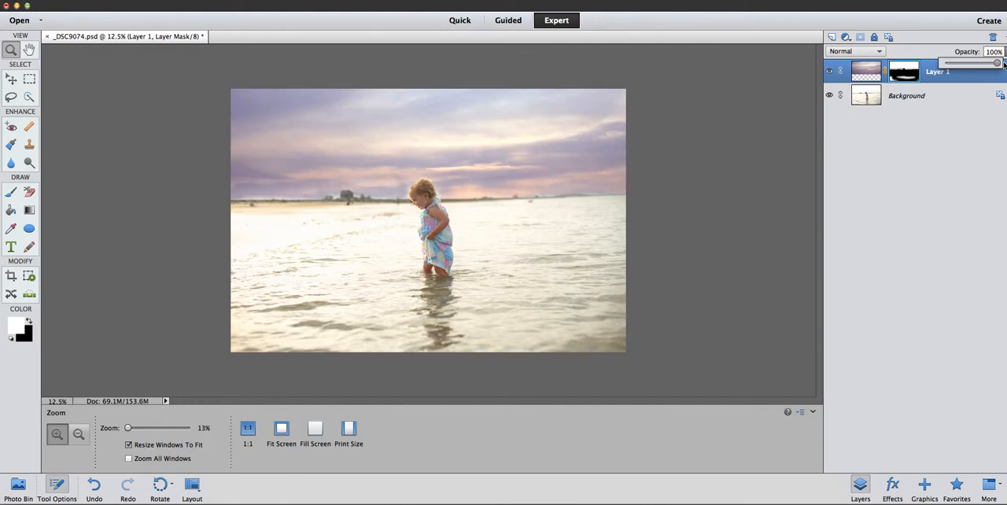
pyautogui.moveTo(999, 63); pyautogui.dragTo(993, 63)
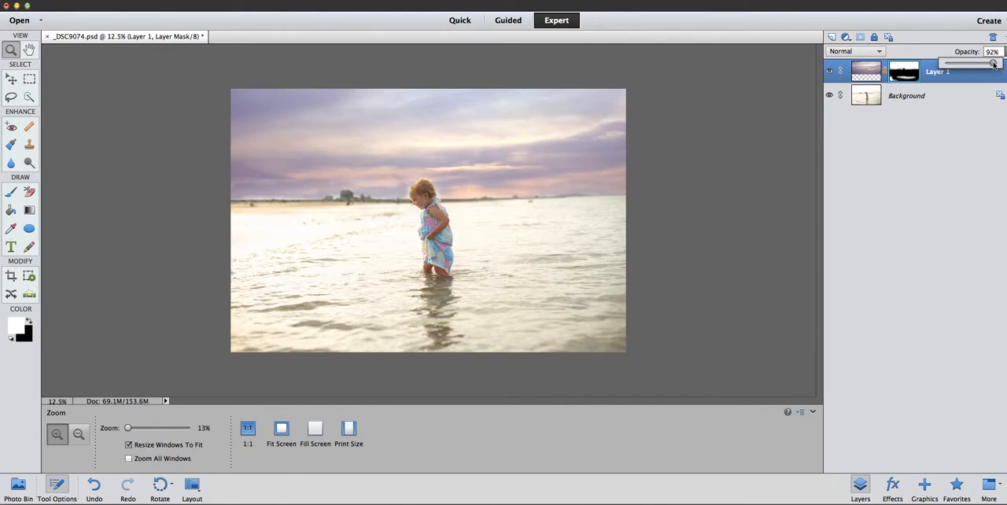
pyautogui.moveTo(974, 63); pyautogui.dragTo(999, 63)
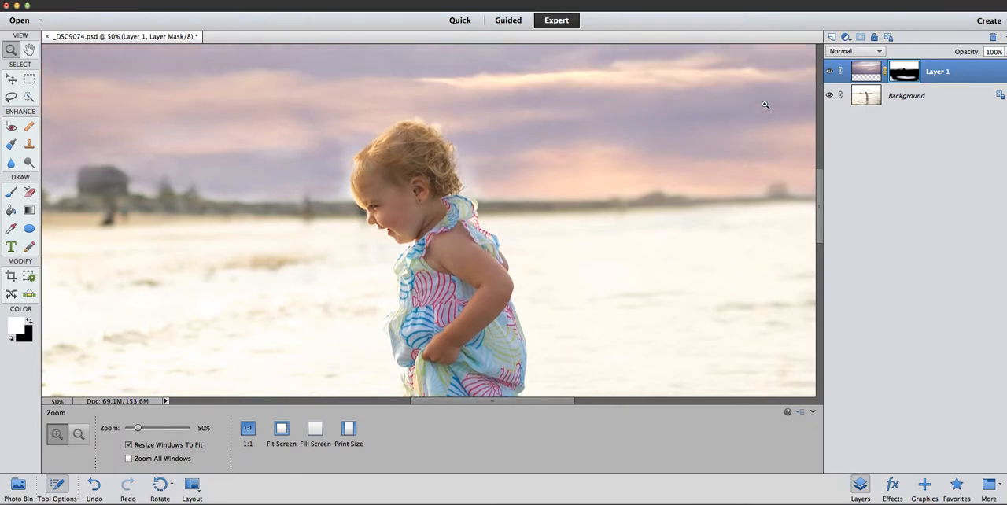
pyautogui.moveTo(581, 191)
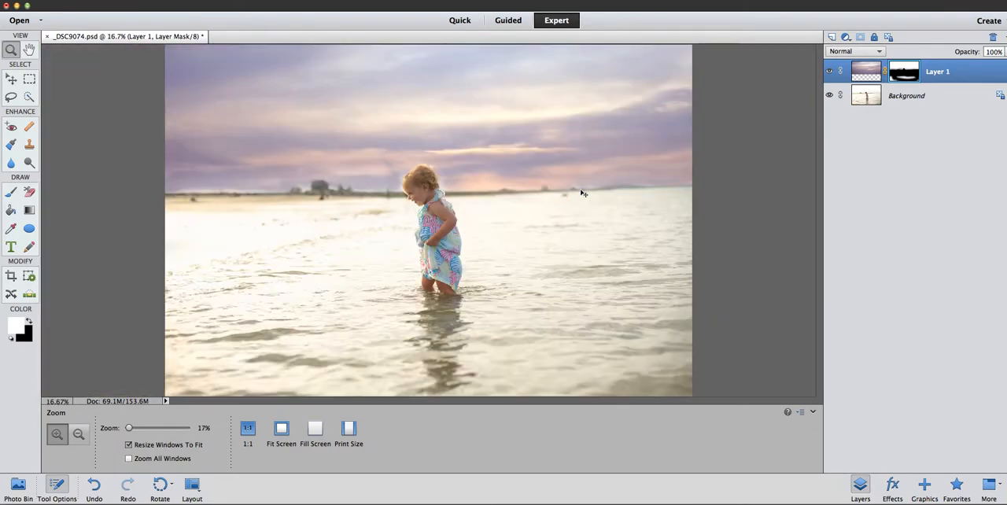
# Zoom out and fade the cloud overlay to 29% opacity
pyautogui.click(78, 434)
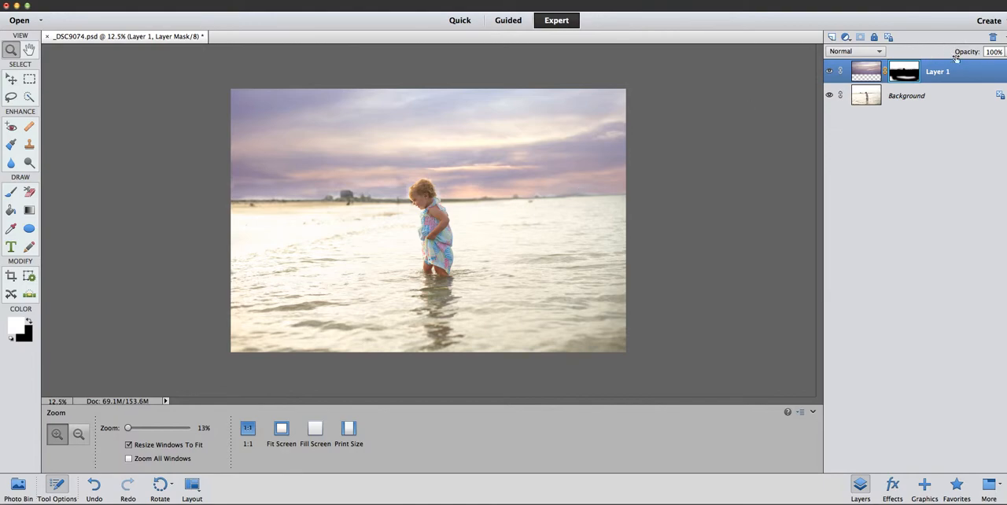
pyautogui.moveTo(1003, 62); pyautogui.dragTo(971, 62)
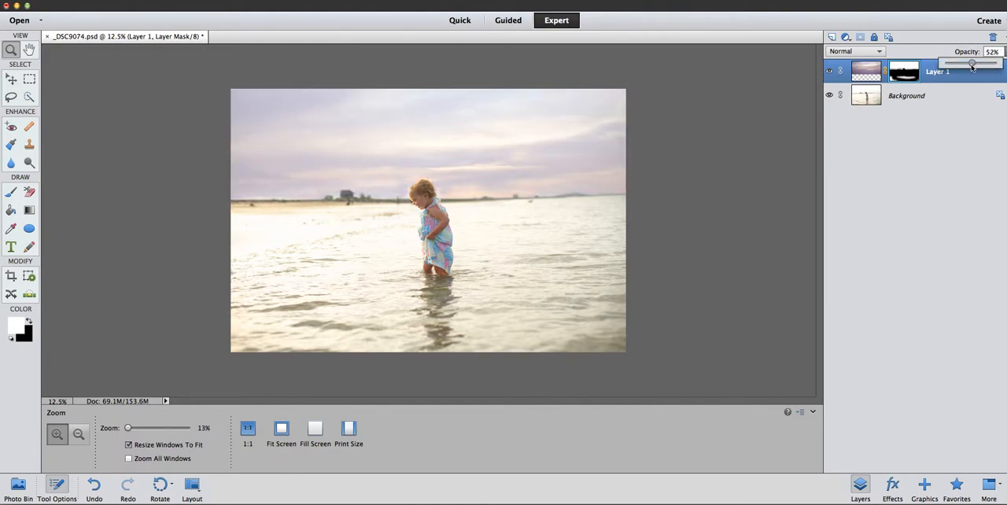
pyautogui.moveTo(971, 62); pyautogui.dragTo(958, 62)
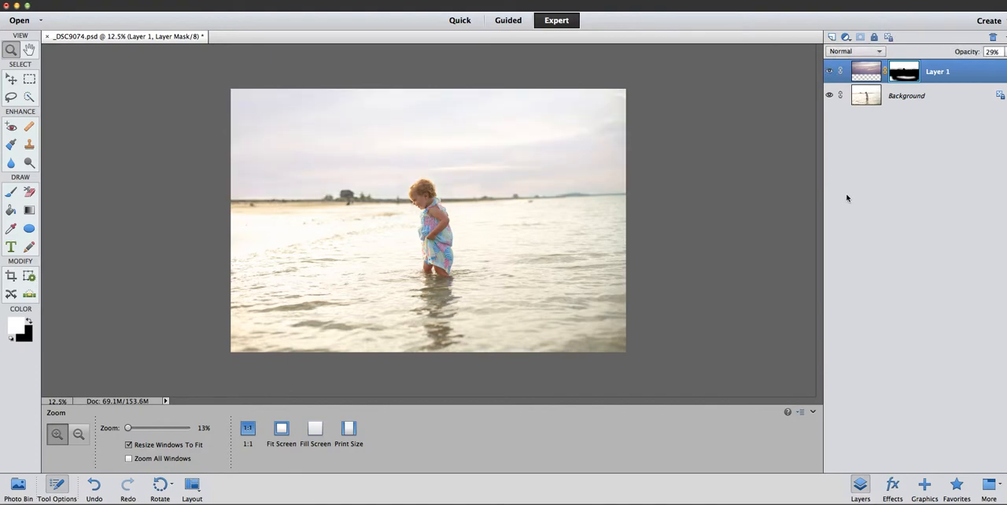
# Toggle Layer 1's visibility to compare, then set its opacity to 50% and down to 20%
pyautogui.click(828, 72)
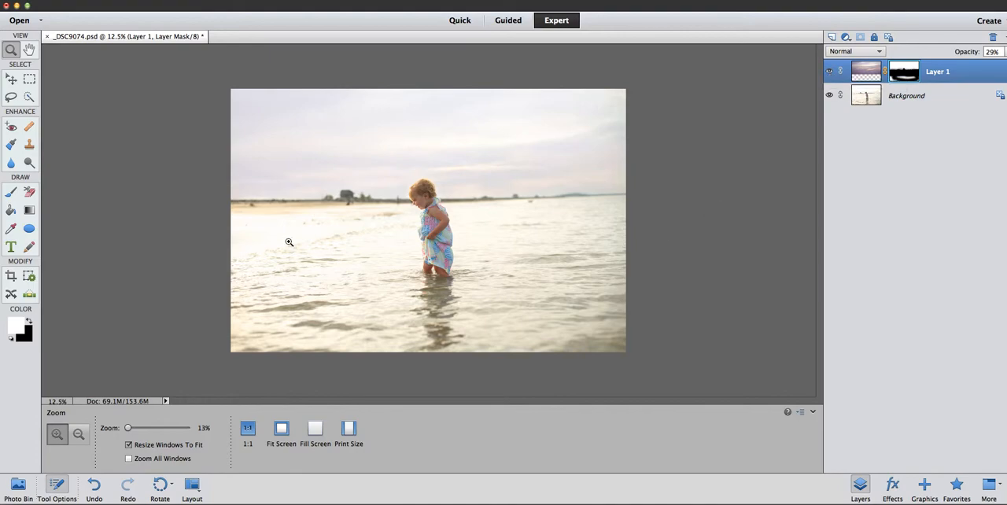
pyautogui.moveTo(462, 269)
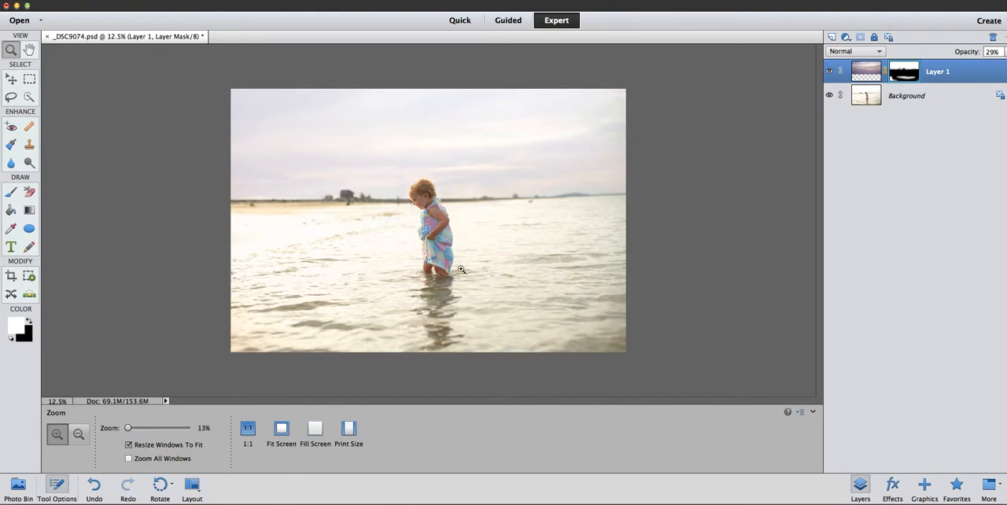
pyautogui.moveTo(491, 175)
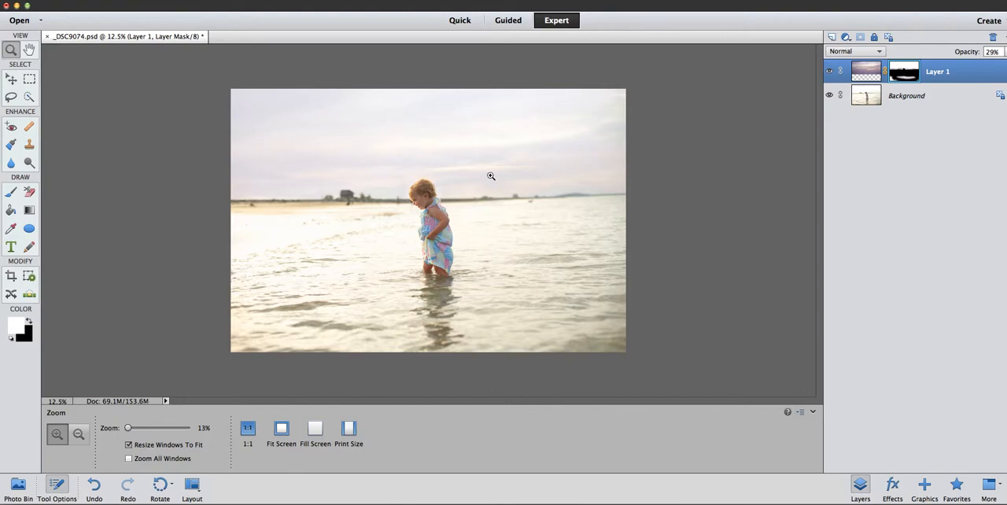
pyautogui.moveTo(559, 244)
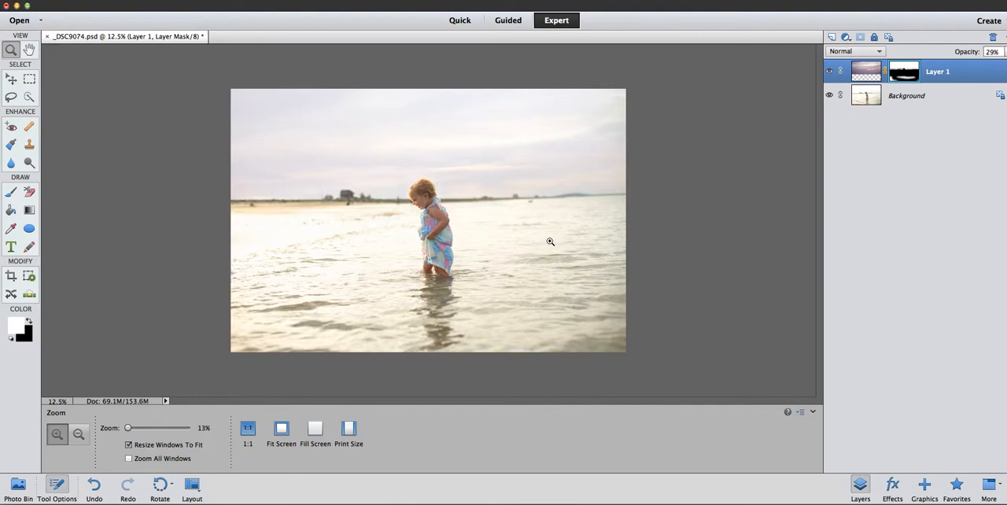
pyautogui.moveTo(546, 242)
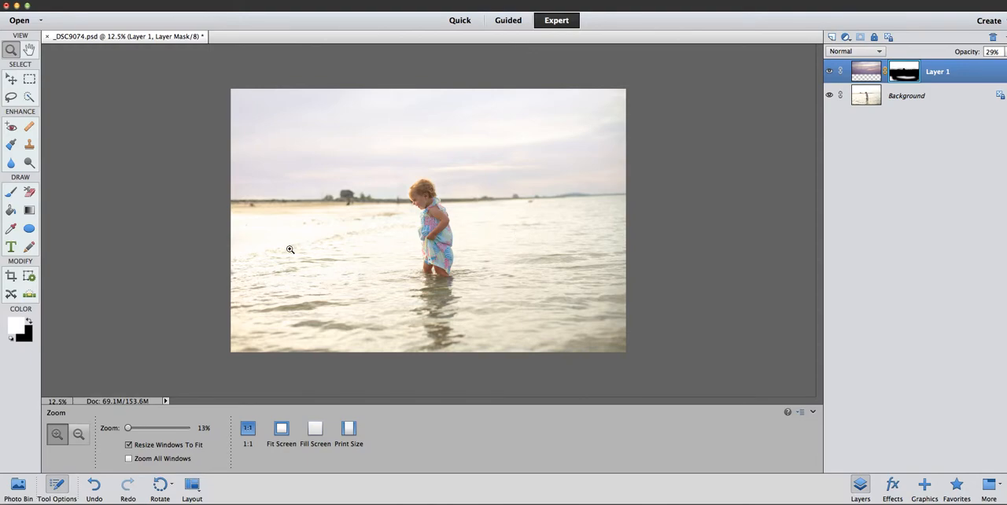
pyautogui.moveTo(502, 156)
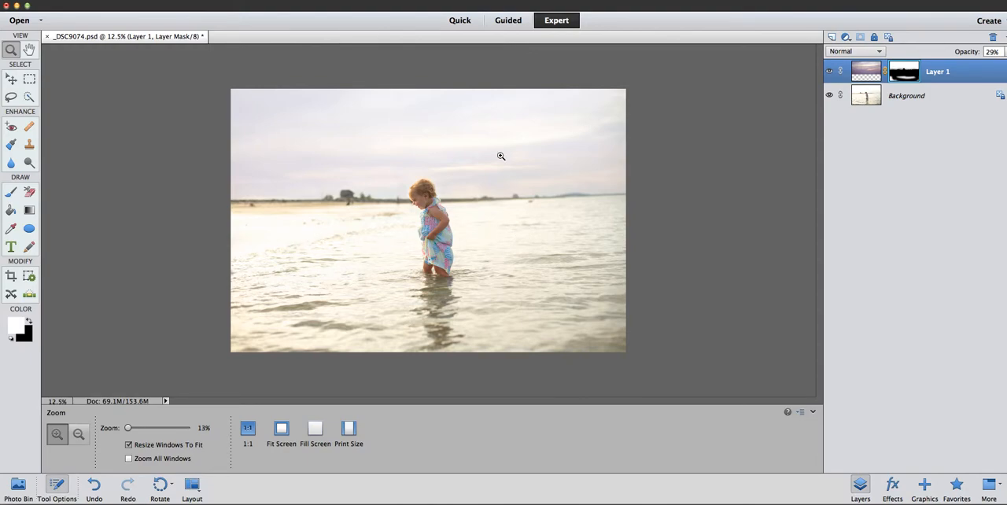
pyautogui.moveTo(582, 235)
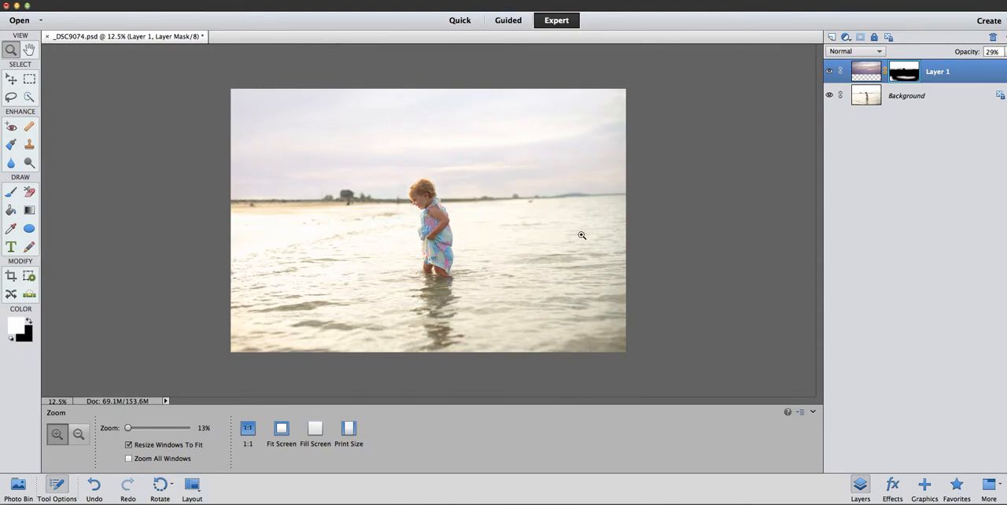
pyautogui.moveTo(604, 229)
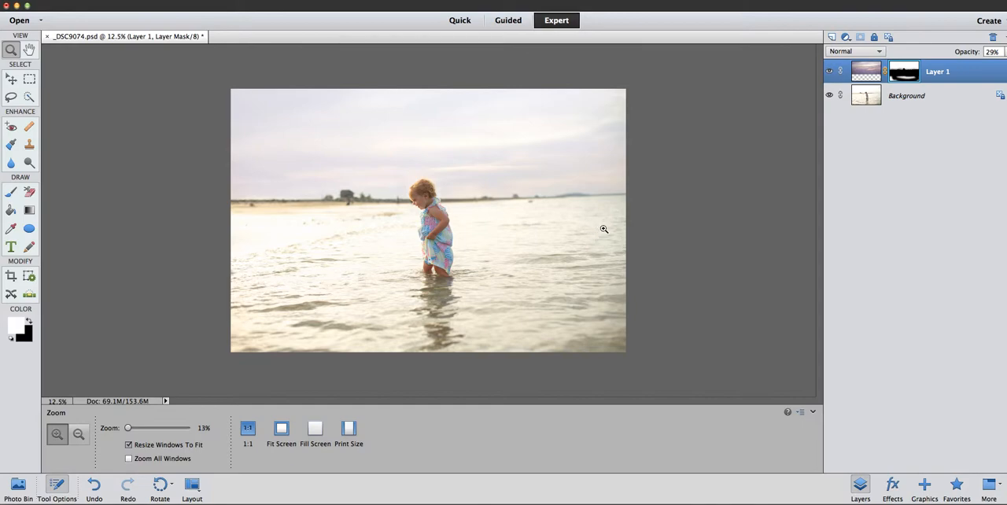
pyautogui.moveTo(422, 284)
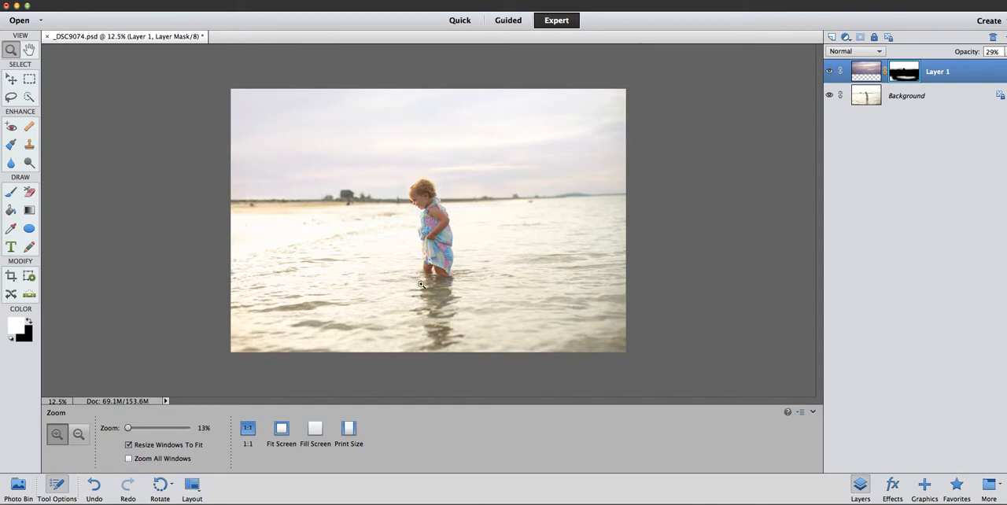
pyautogui.moveTo(320, 303)
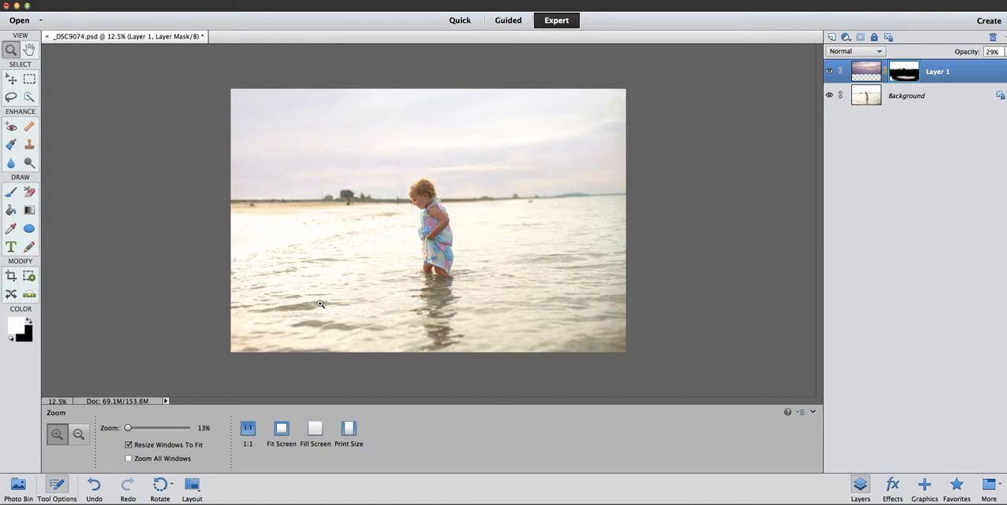
pyautogui.click(828, 70)
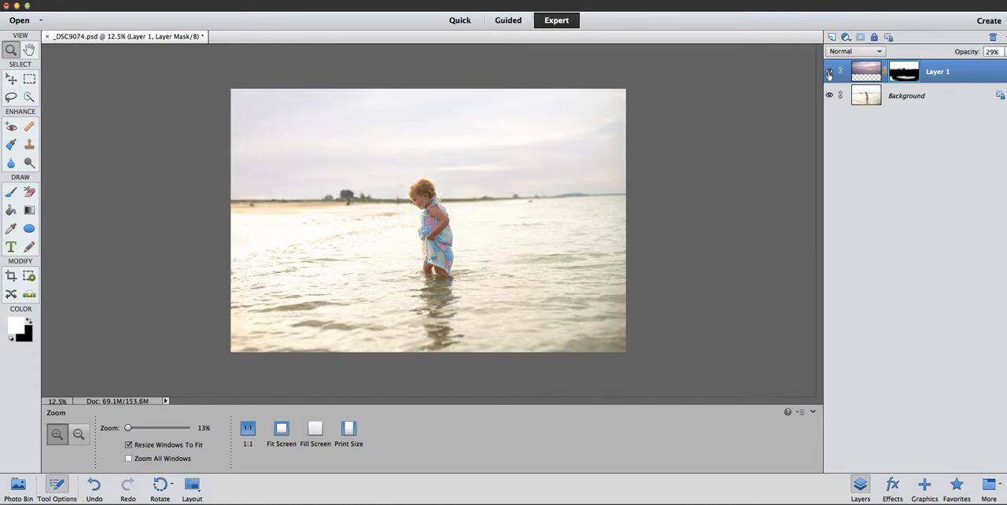
pyautogui.moveTo(936, 62); pyautogui.dragTo(971, 62)
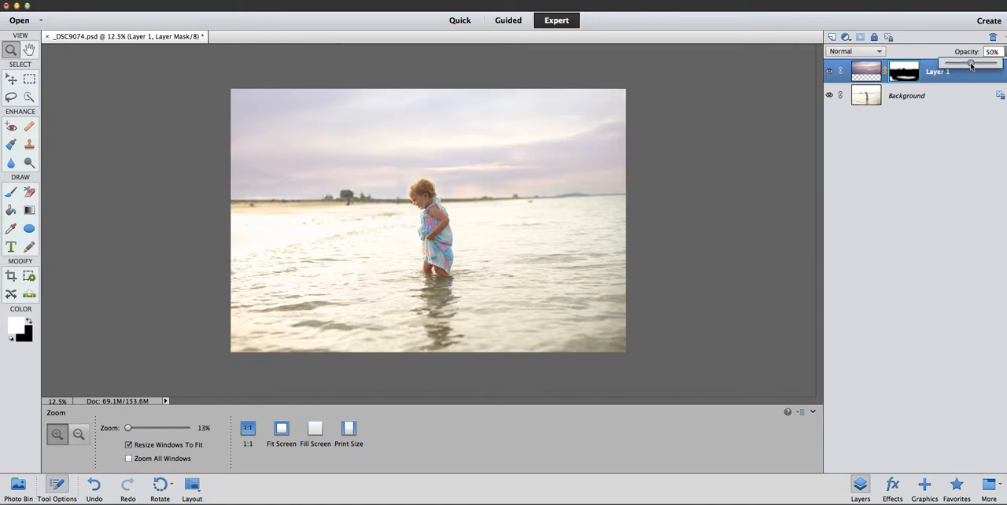
pyautogui.moveTo(972, 63); pyautogui.dragTo(952, 63)
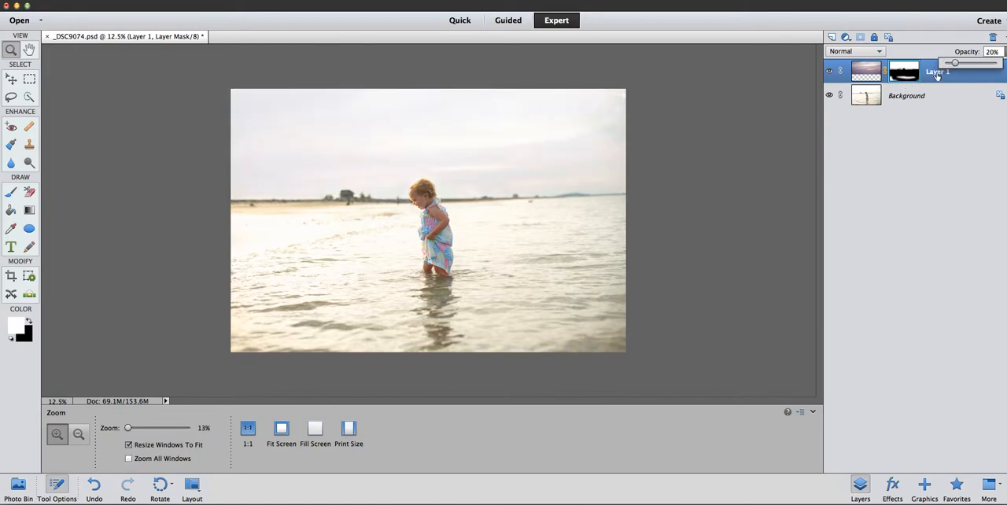